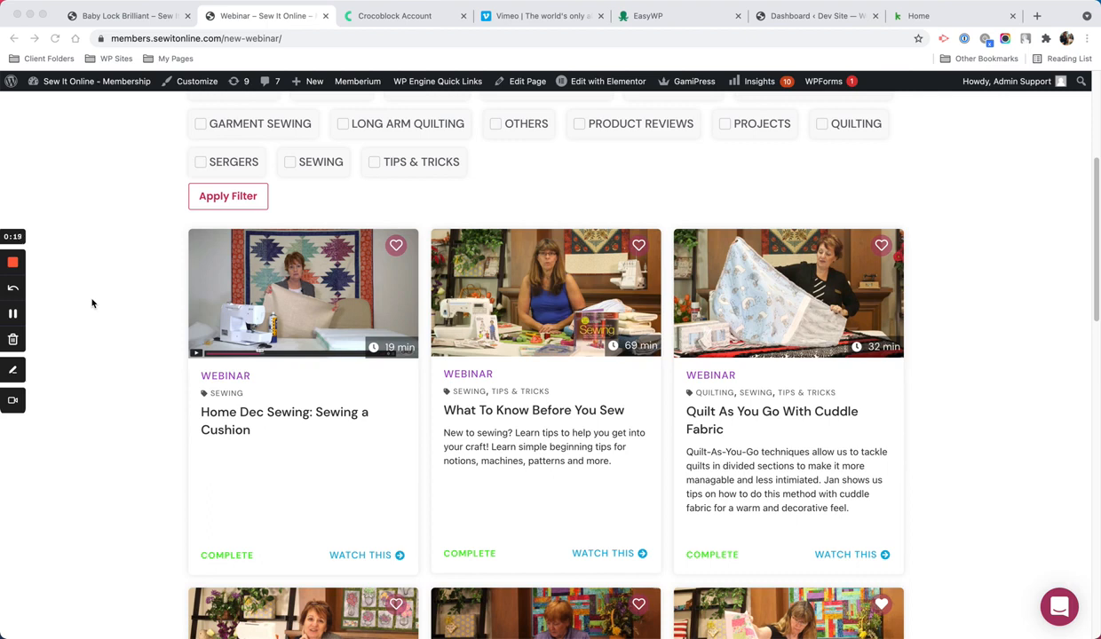
pyautogui.moveTo(270, 558)
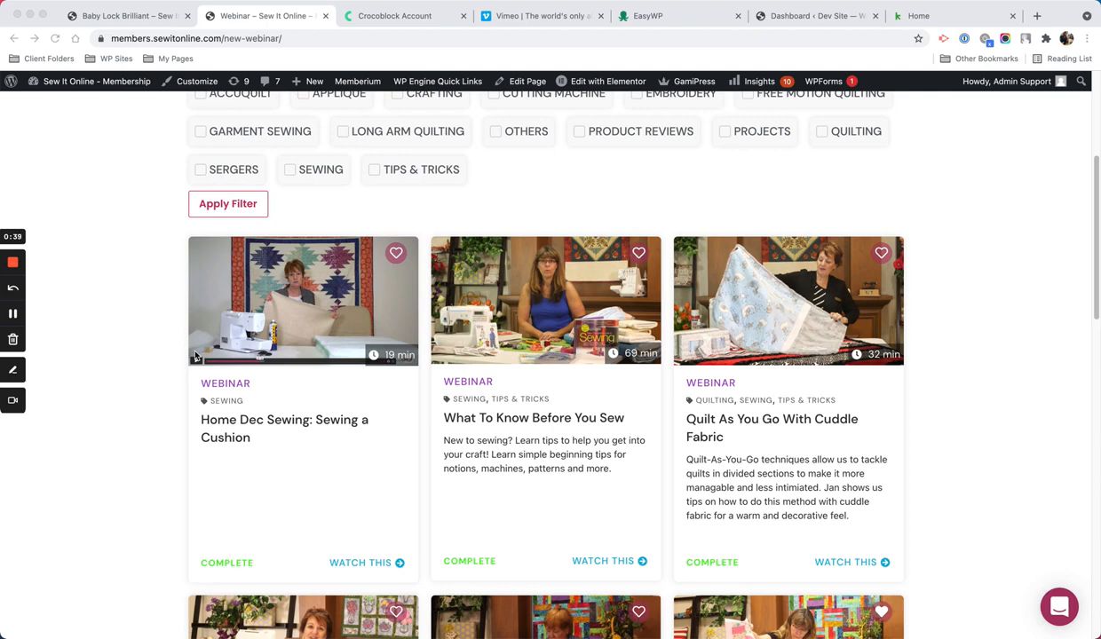
pyautogui.moveTo(173, 347)
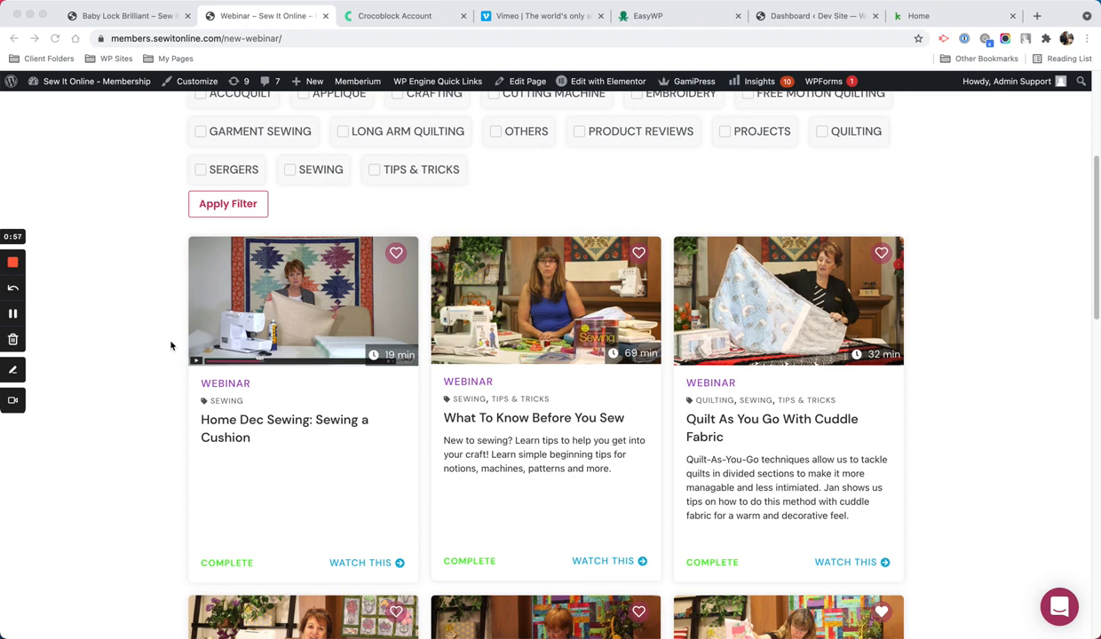
pyautogui.moveTo(306, 222)
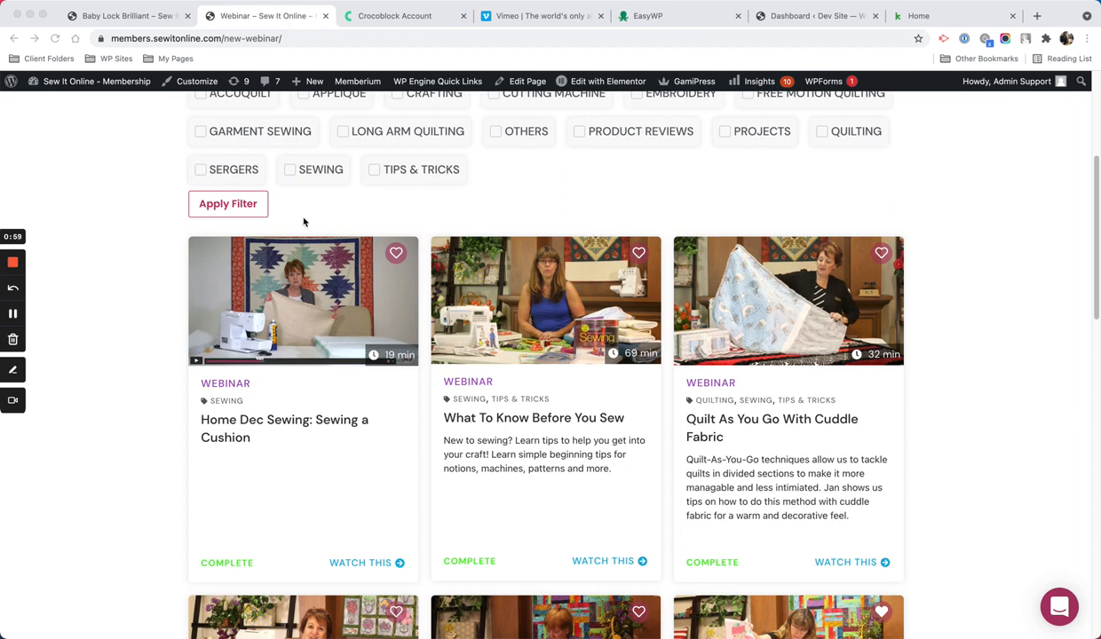
pyautogui.moveTo(270, 263)
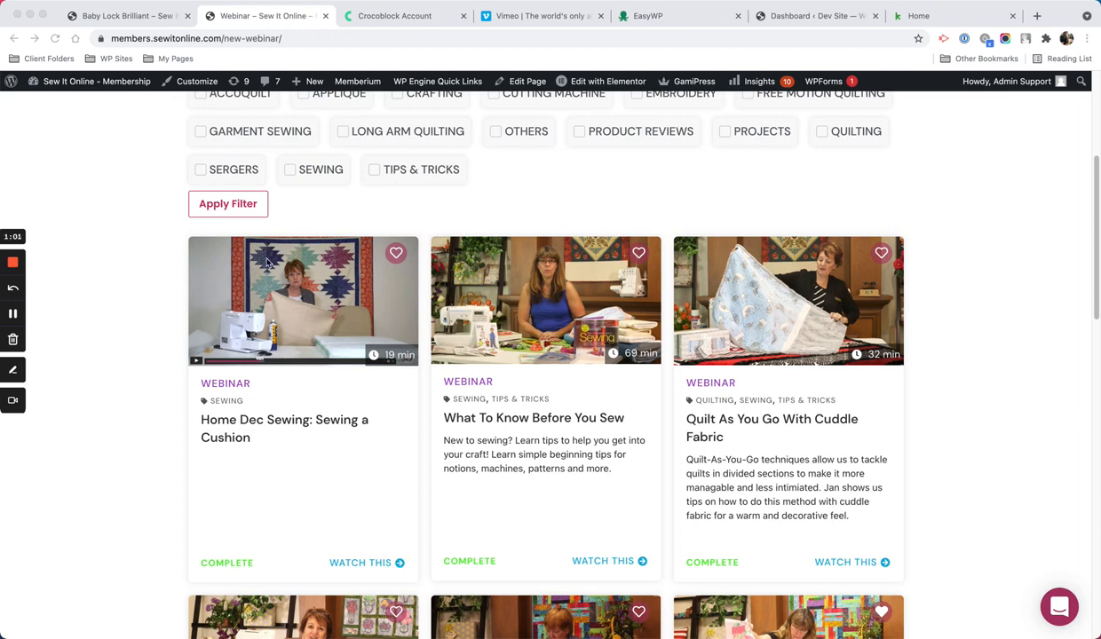
pyautogui.moveTo(286, 305)
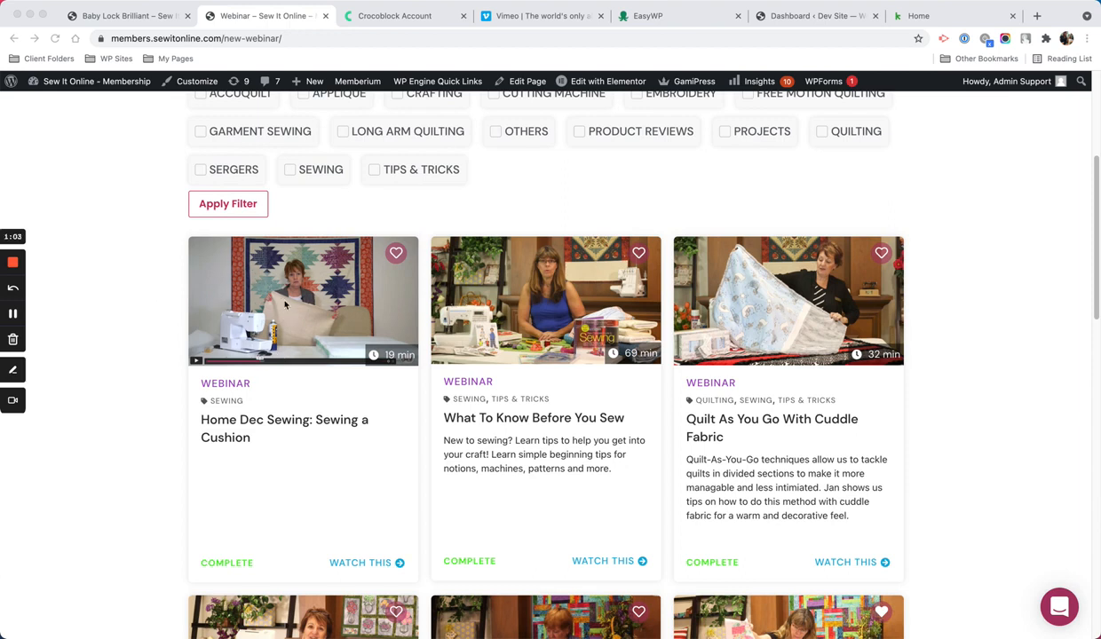
pyautogui.moveTo(267, 524)
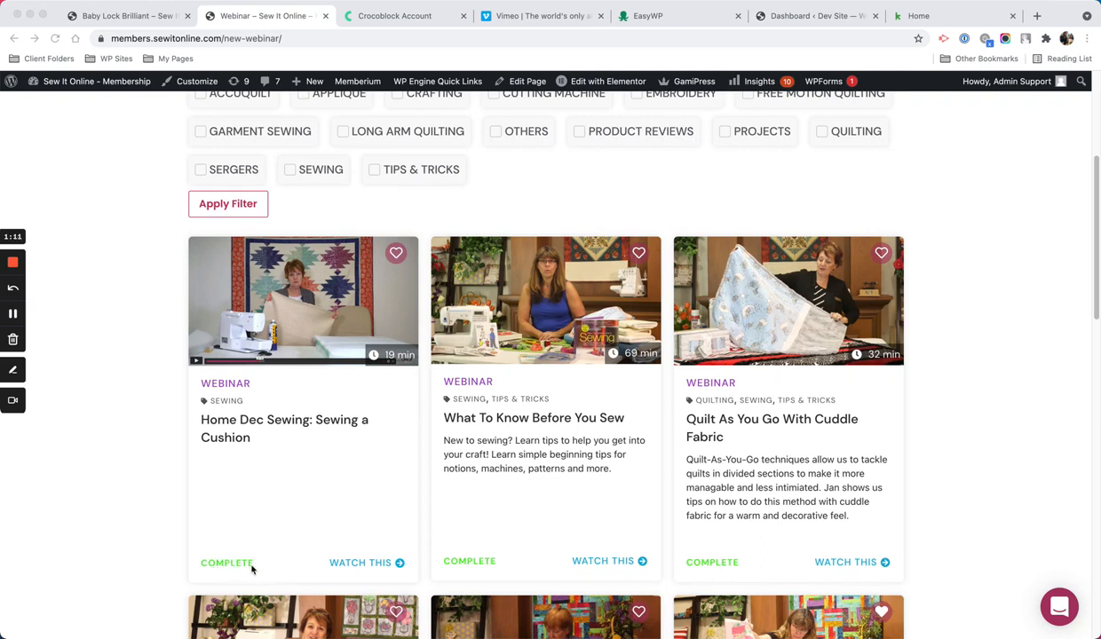
pyautogui.moveTo(282, 564)
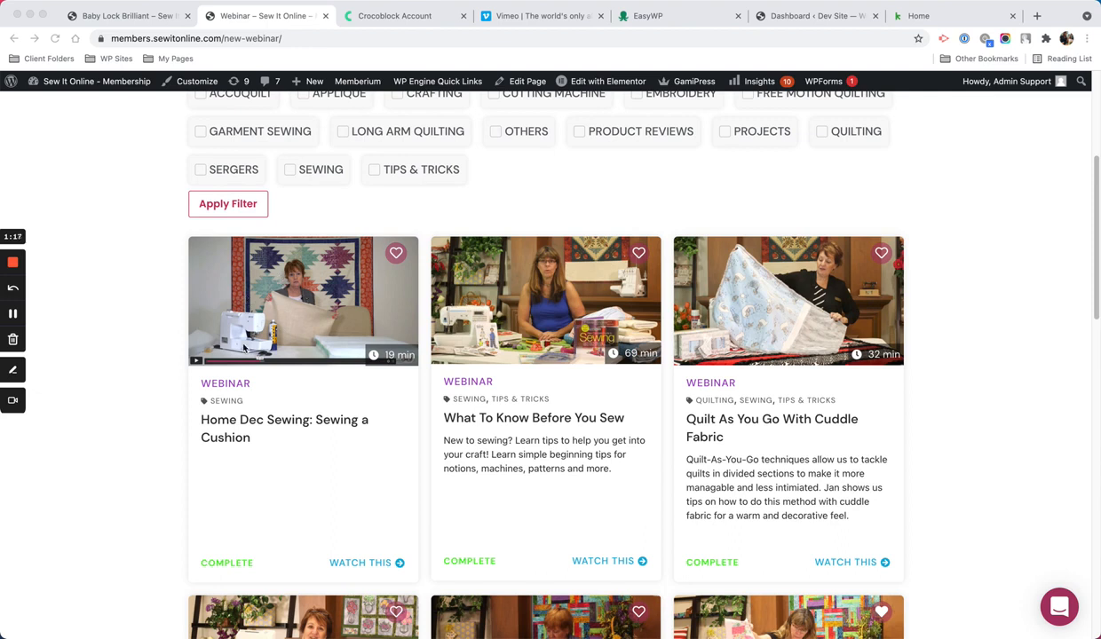
pyautogui.moveTo(302, 363)
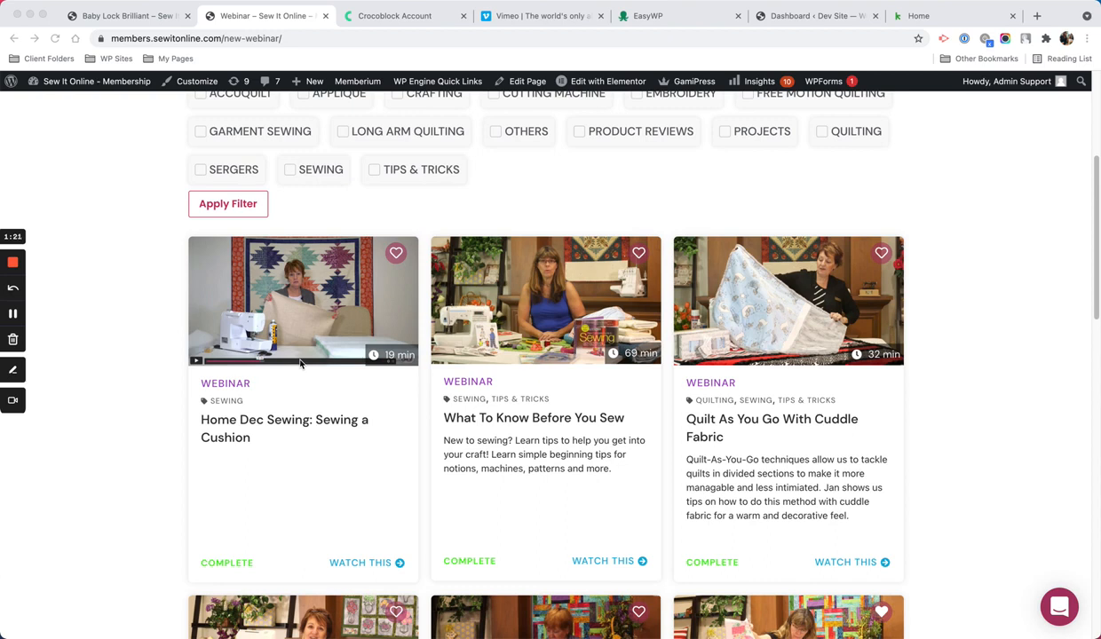
pyautogui.moveTo(131, 308)
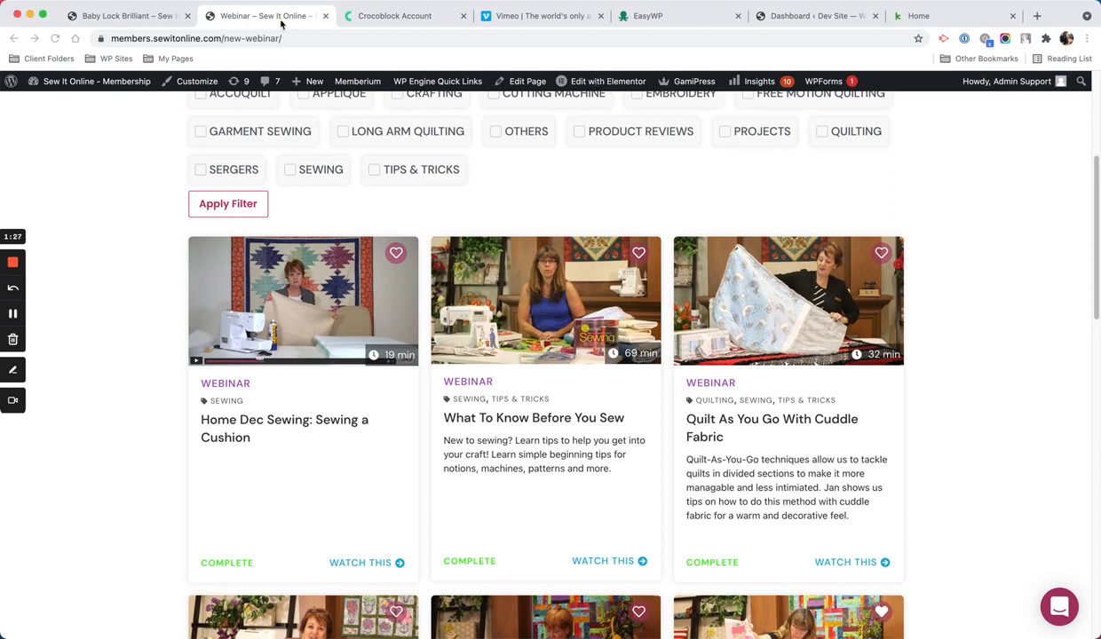
# Edit the Webinars (Listing Item) template from the admin bar's Edit with Elementor menu
pyautogui.click(608, 81)
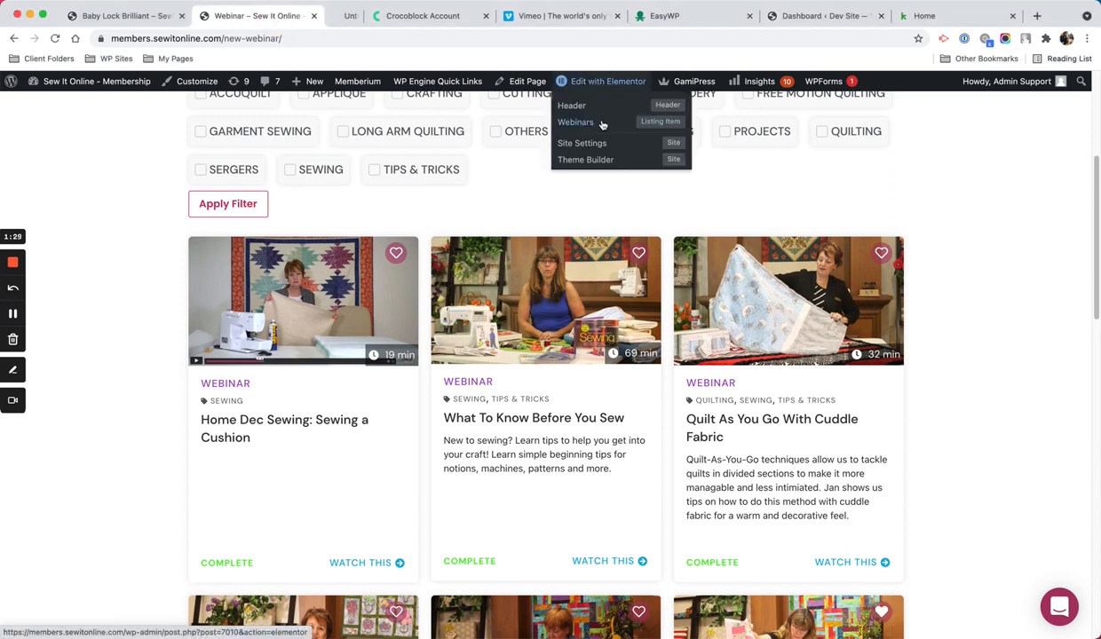
pyautogui.click(575, 121)
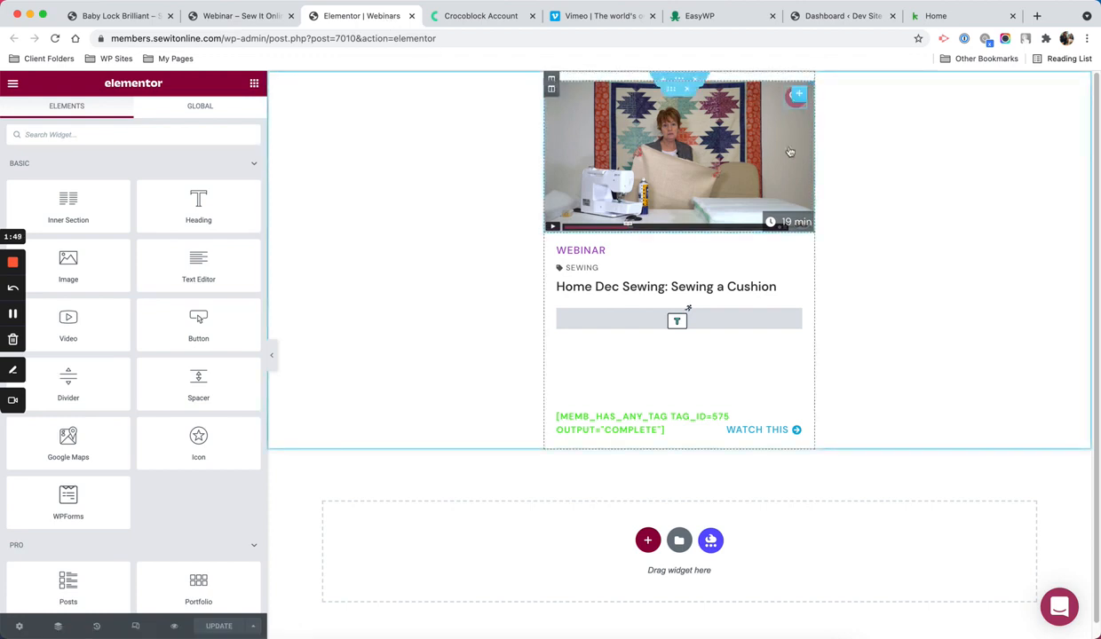
pyautogui.moveTo(800, 96)
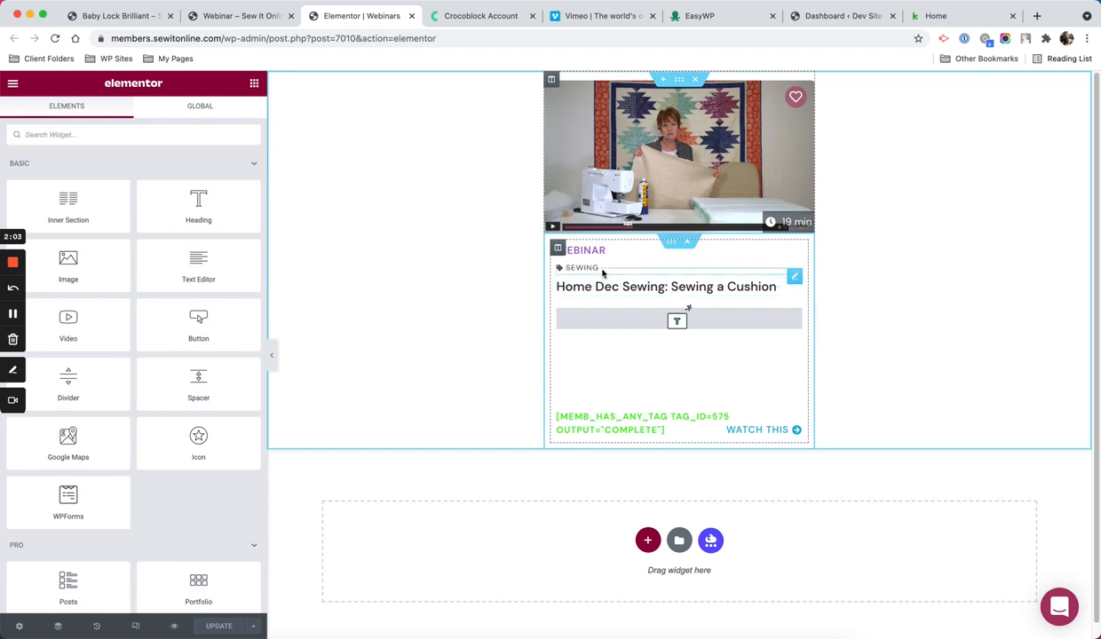
pyautogui.moveTo(611, 277)
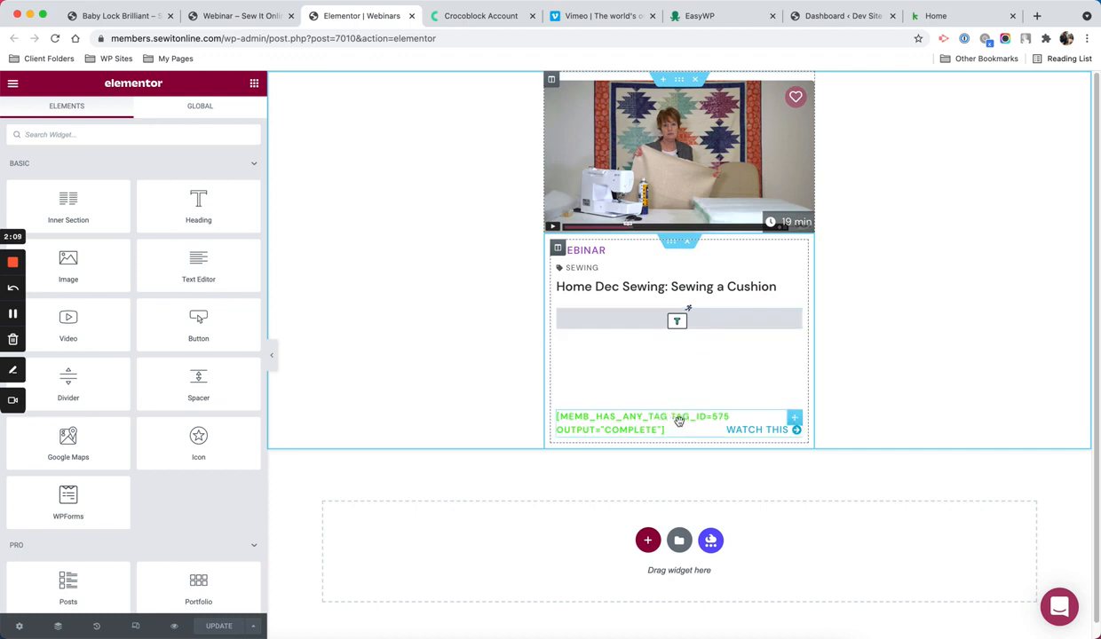
pyautogui.moveTo(700, 419)
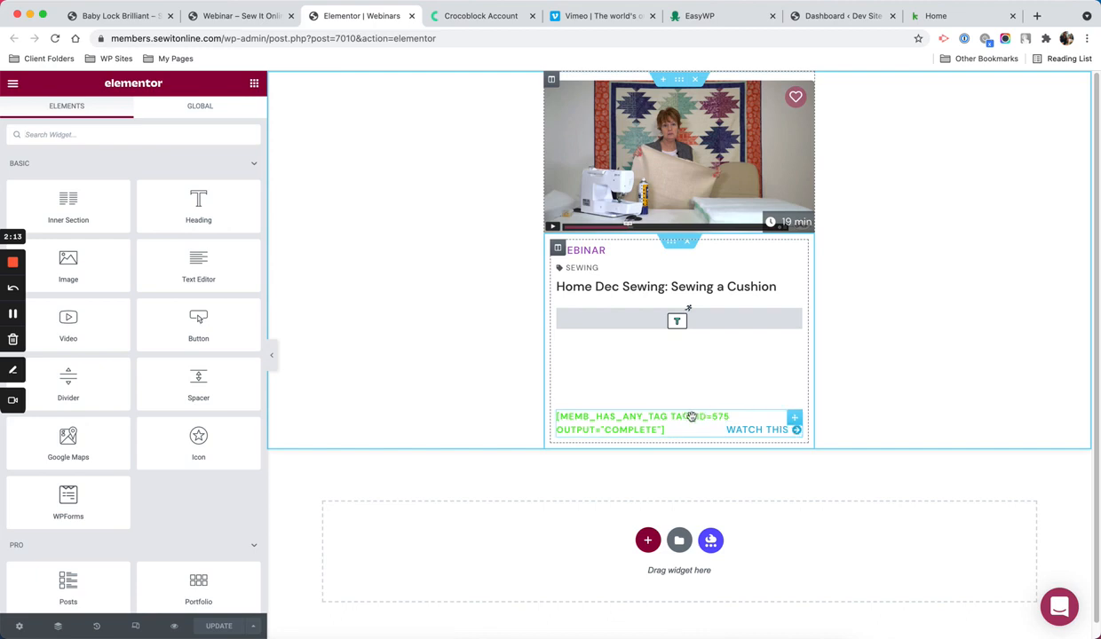
# Select memb_has_any_tag in the Complete label's Field format and search it on Google
pyautogui.click(678, 319)
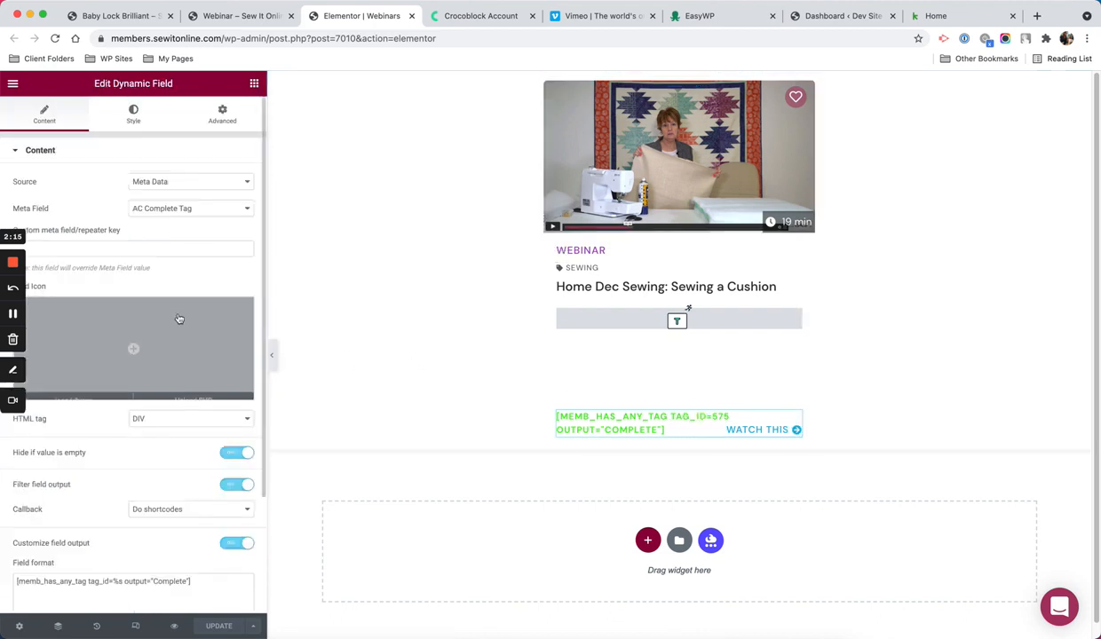
pyautogui.scroll(-3)
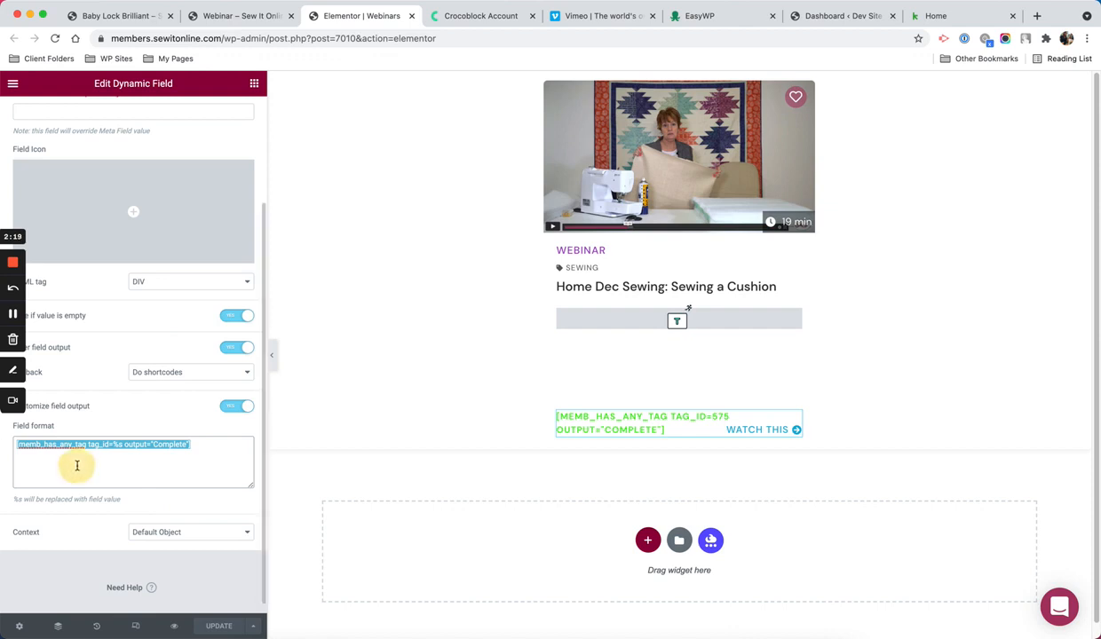
pyautogui.click(85, 451)
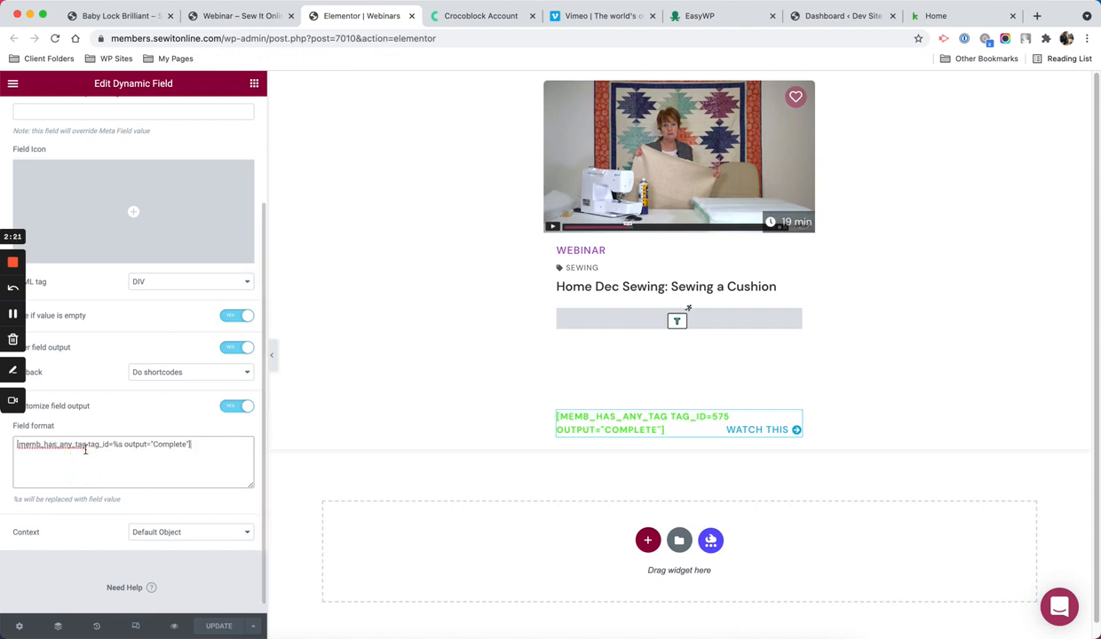
pyautogui.doubleClick(50, 445)
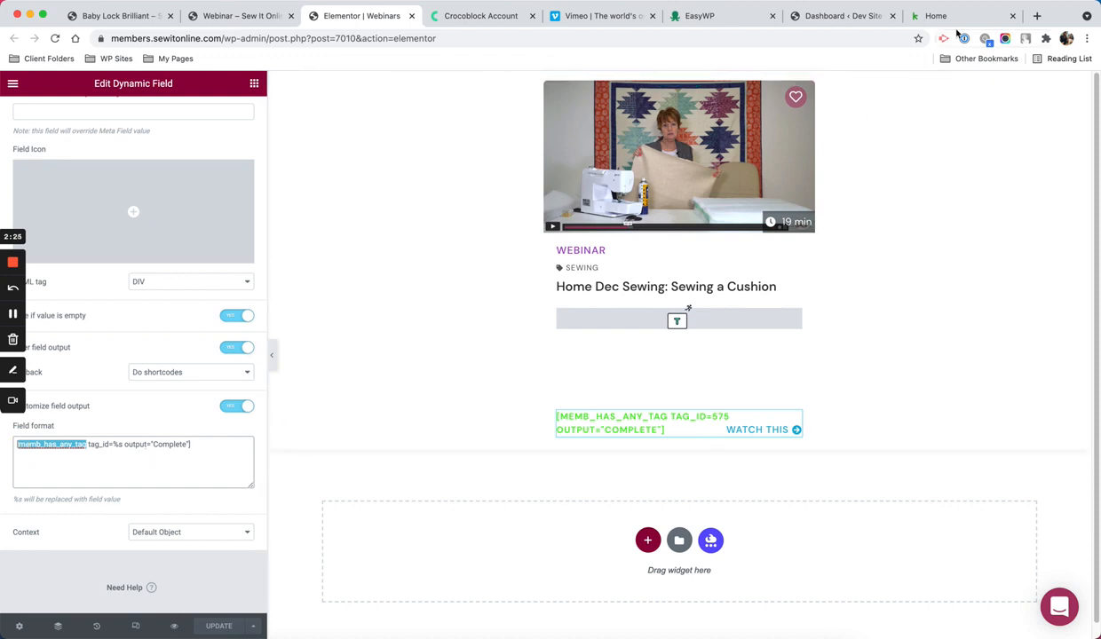
pyautogui.click(1037, 16)
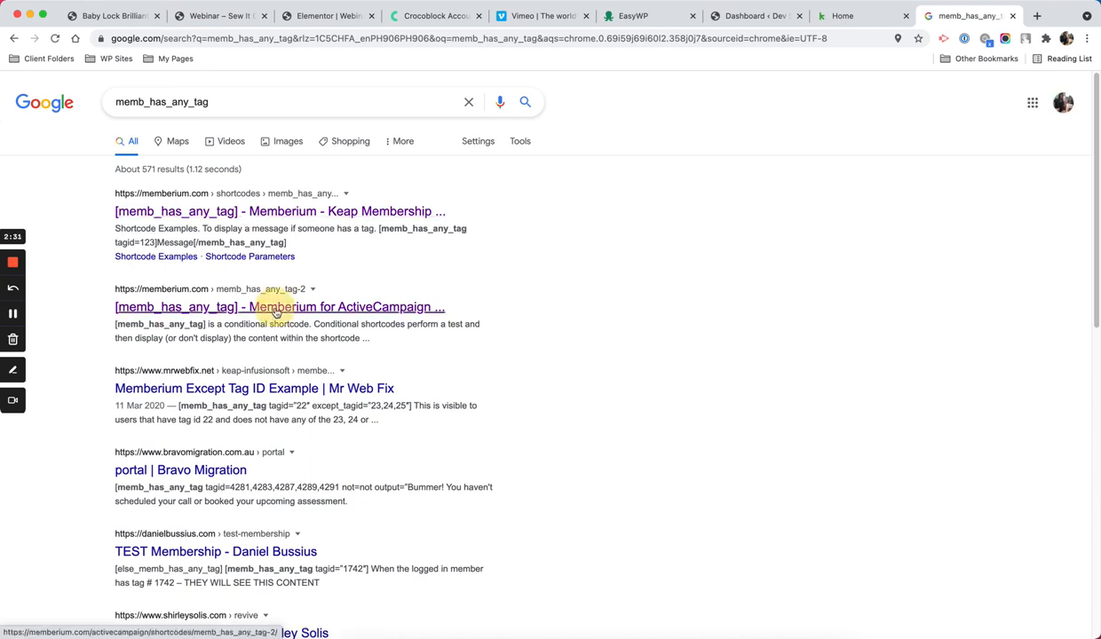
# Read Memberium's memb_has_any_tag documentation examples, then return to the Elementor editor
pyautogui.click(280, 305)
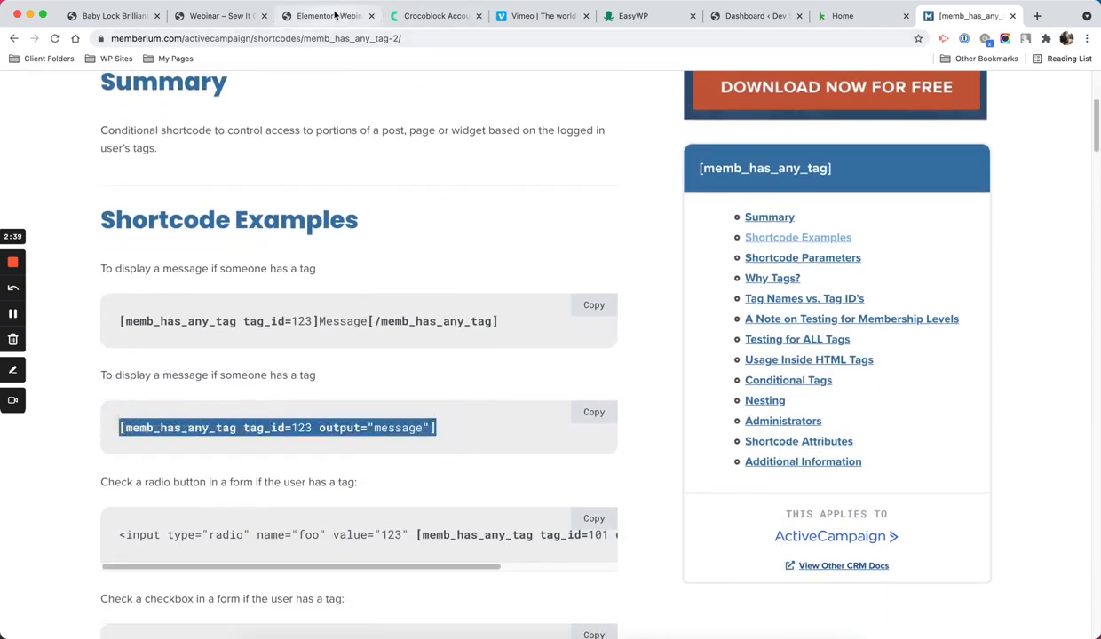
pyautogui.click(327, 16)
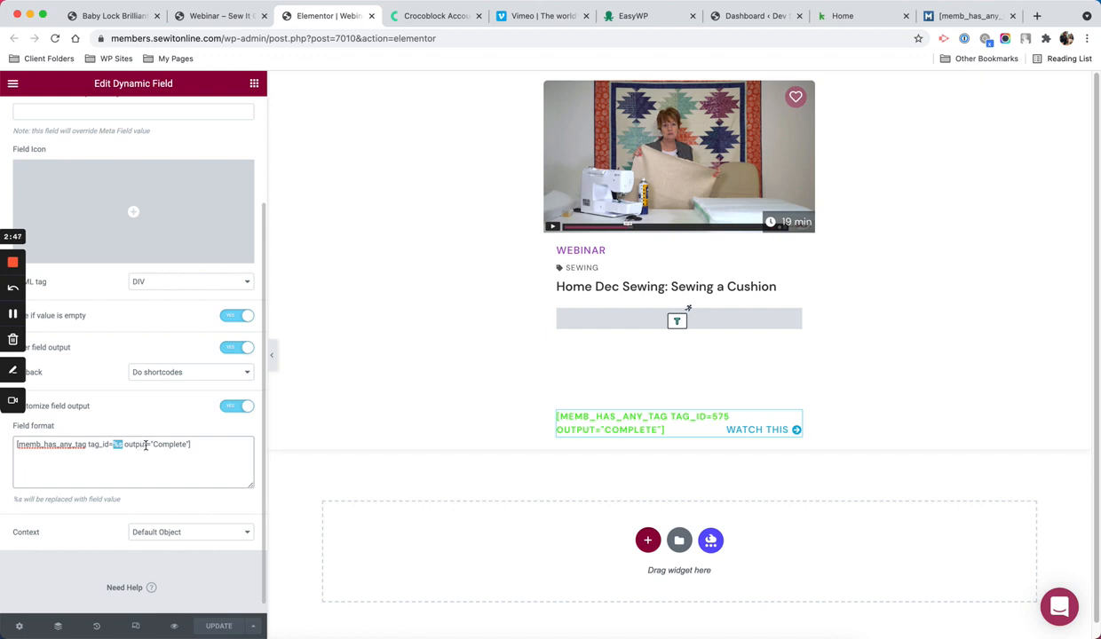
pyautogui.doubleClick(167, 444)
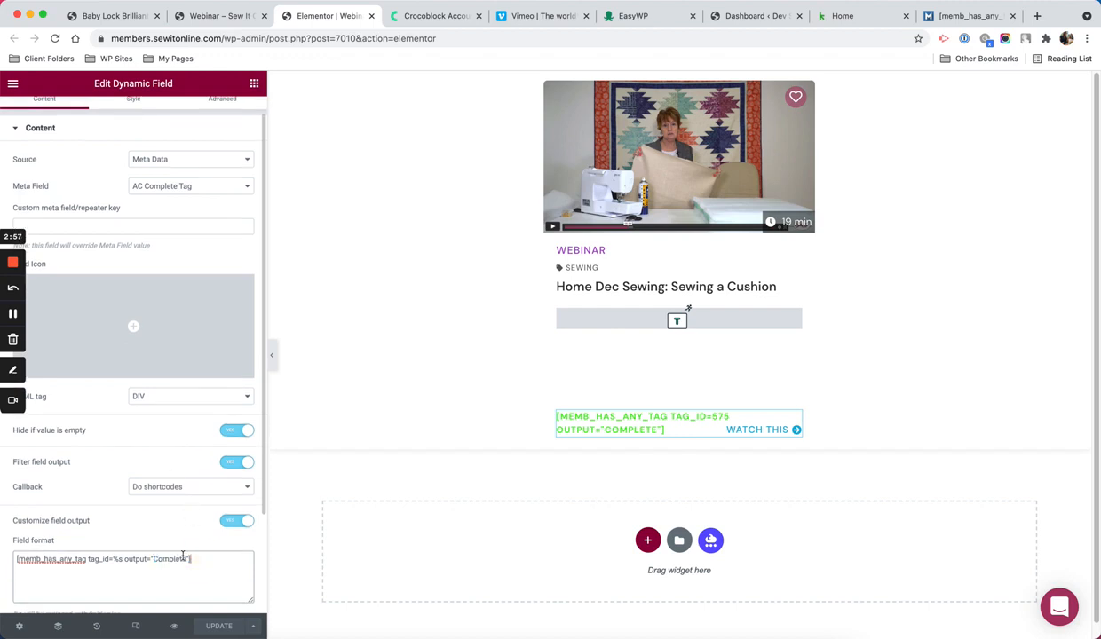
pyautogui.scroll(-3)
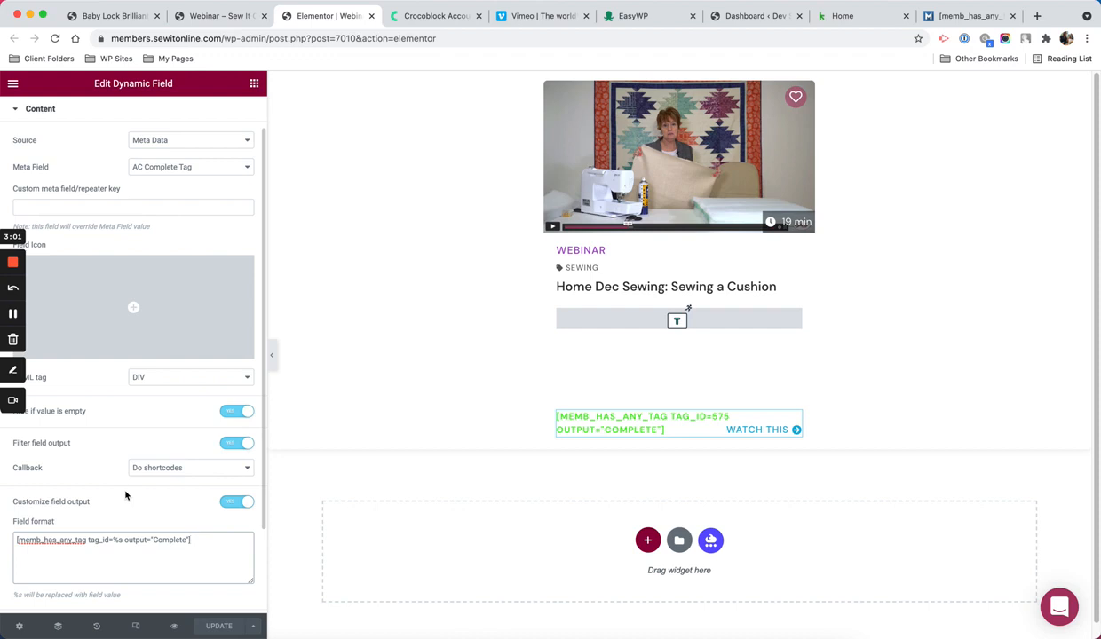
pyautogui.moveTo(99, 398)
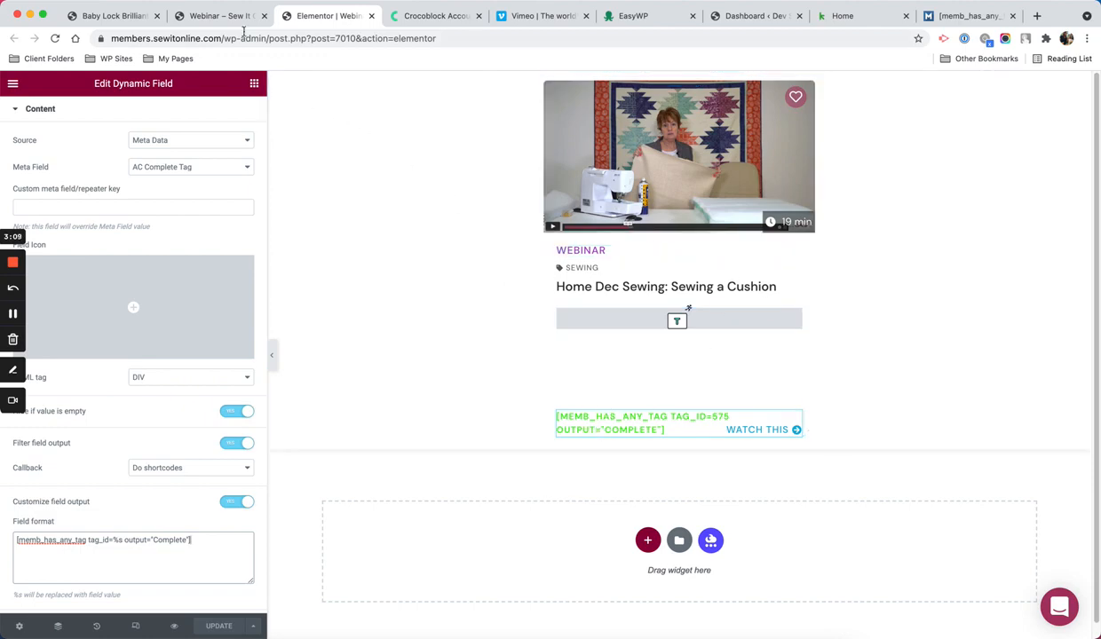
# Check the Home Dec Sewing cushion post's Vimeo video block settings, then move to the Vimeo site
pyautogui.click(216, 16)
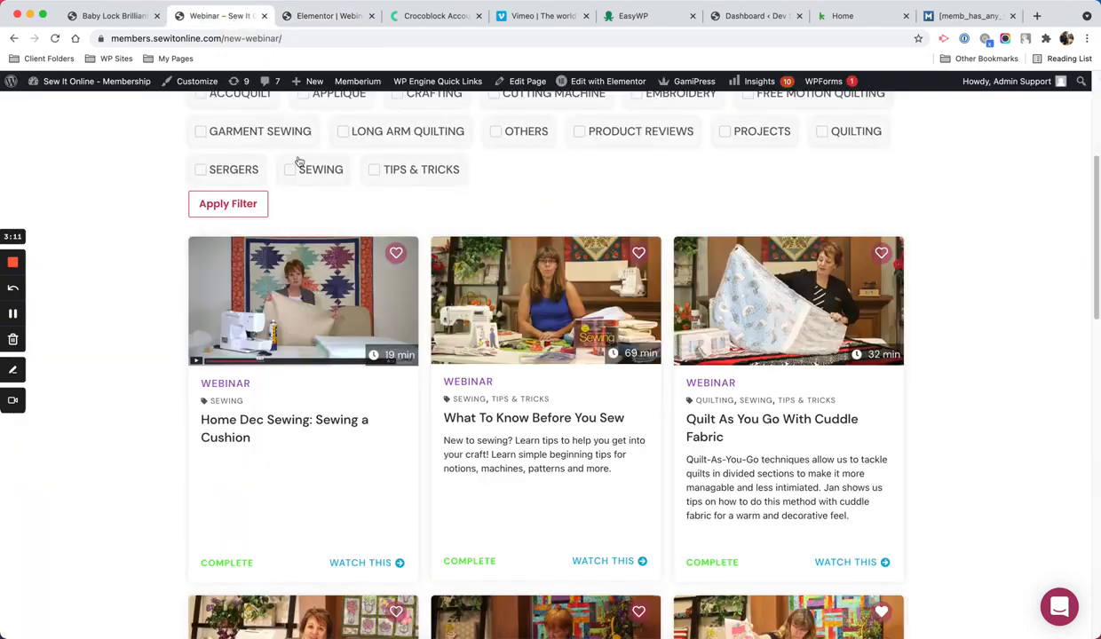
pyautogui.moveTo(266, 306)
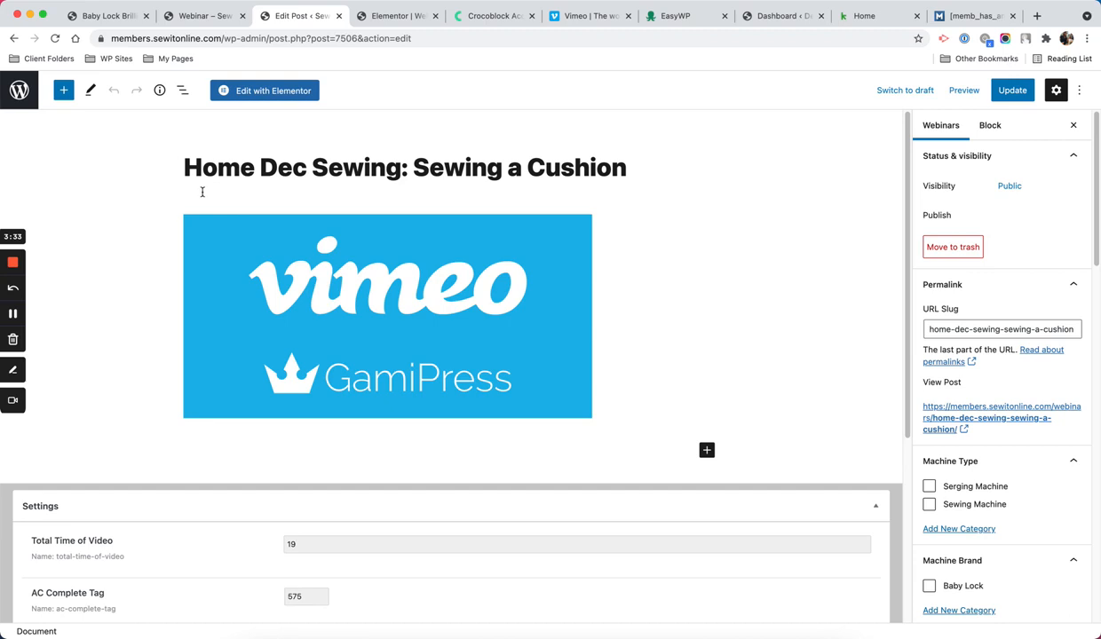
pyautogui.click(387, 316)
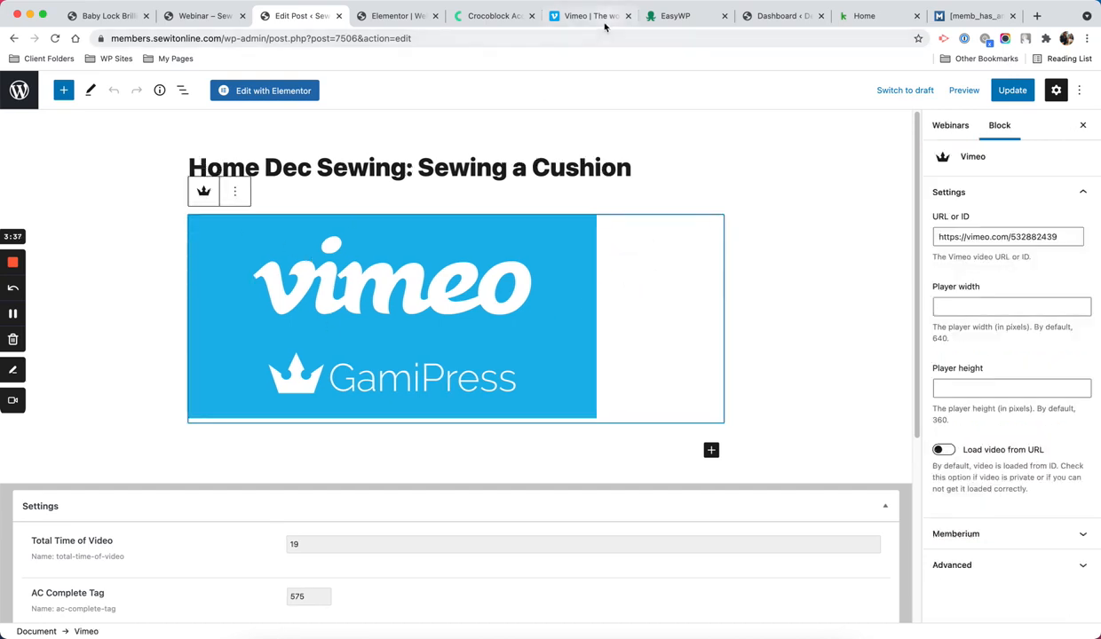
pyautogui.click(590, 15)
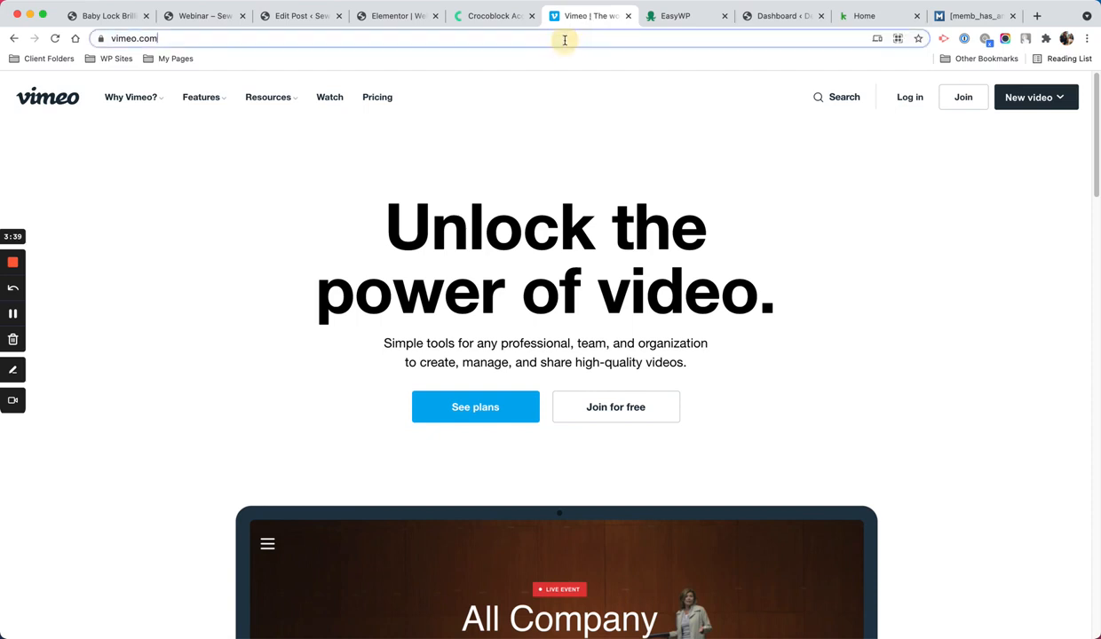
# Go to gamipress.com's Vimeo integration page and locate its gamipress_vimeo shortcode examples
pyautogui.write('gamipress.com')
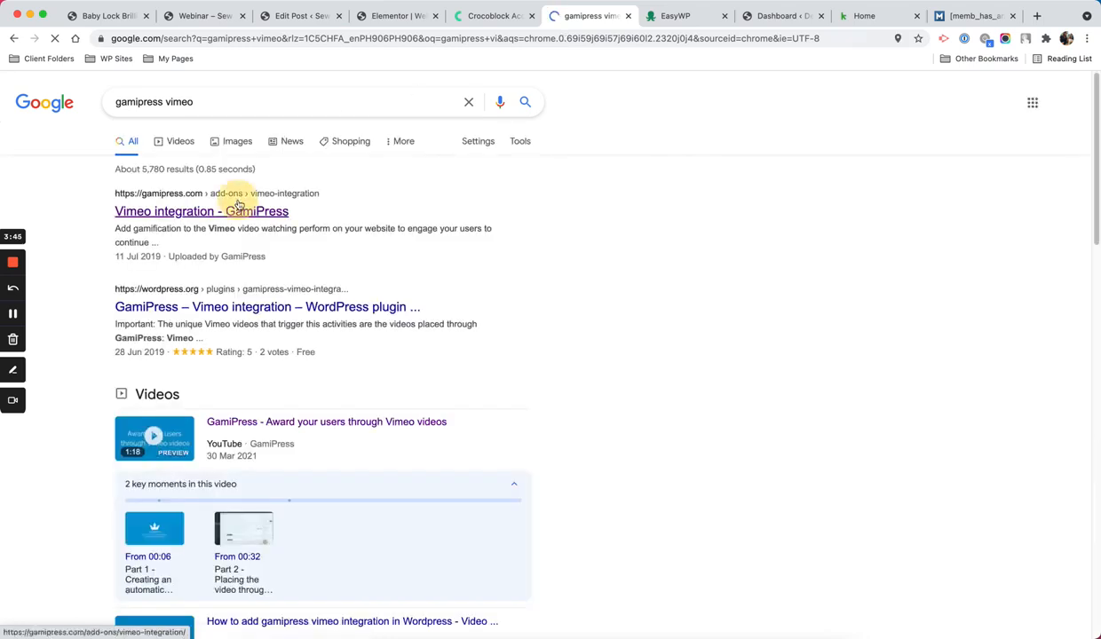
pyautogui.click(201, 209)
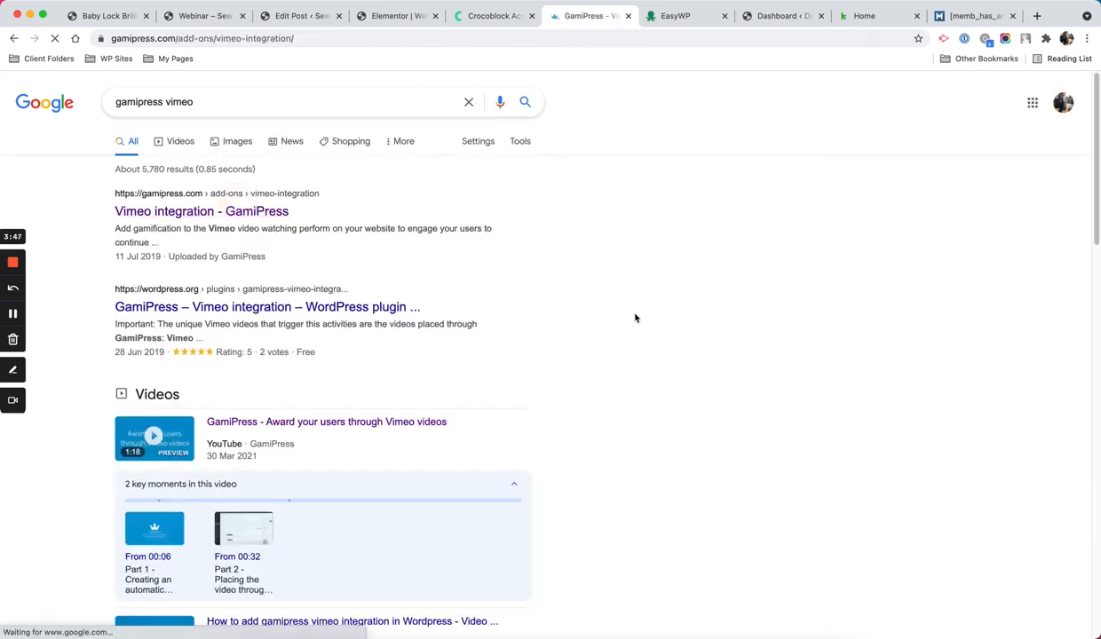
pyautogui.click(203, 209)
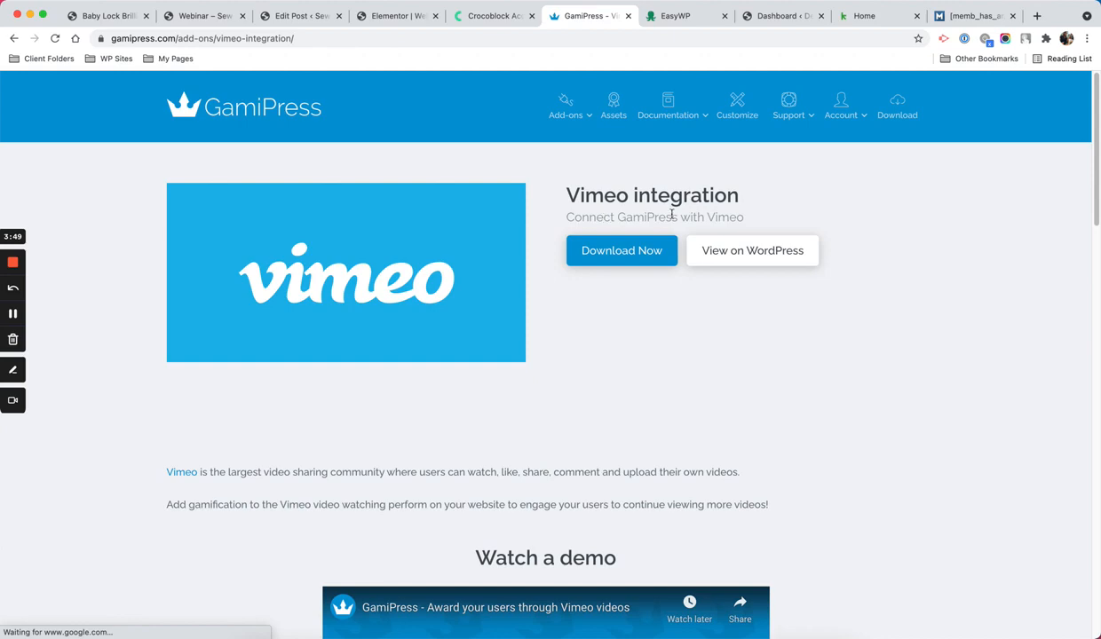
pyautogui.scroll(-3)
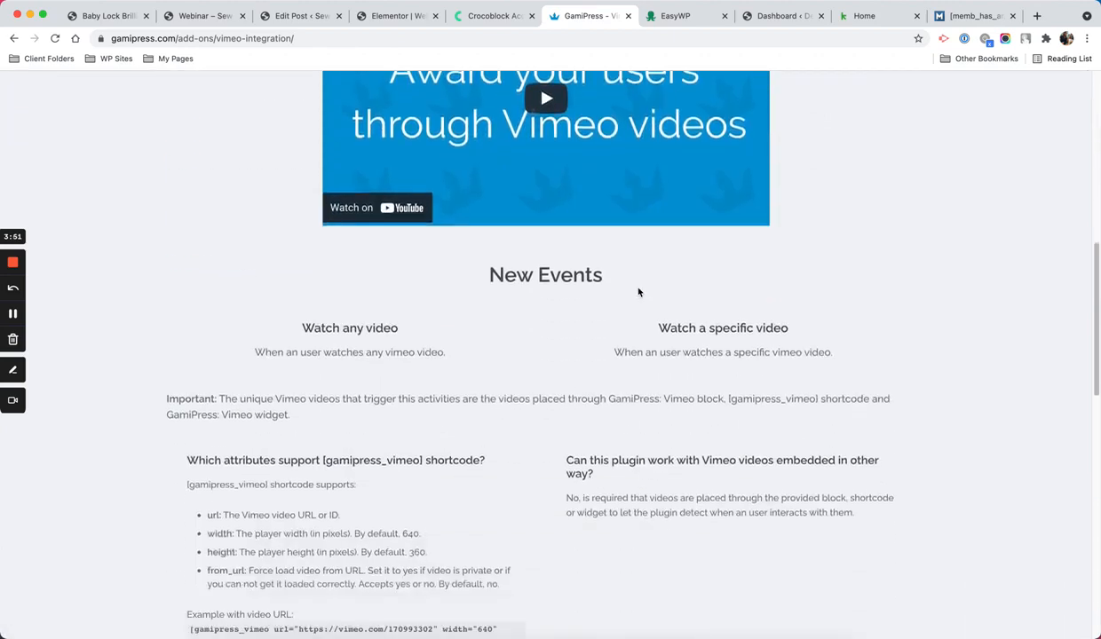
pyautogui.scroll(-3)
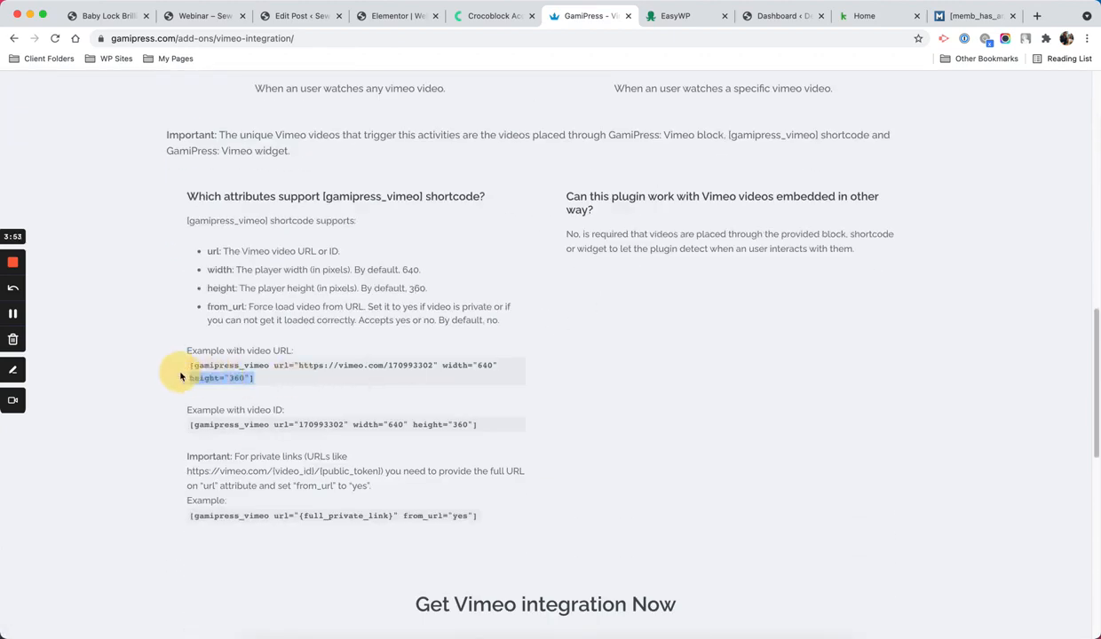
# Confirm the cushion webinar's AC Complete Tag value 575, then return to the webinar listing
pyautogui.click(300, 16)
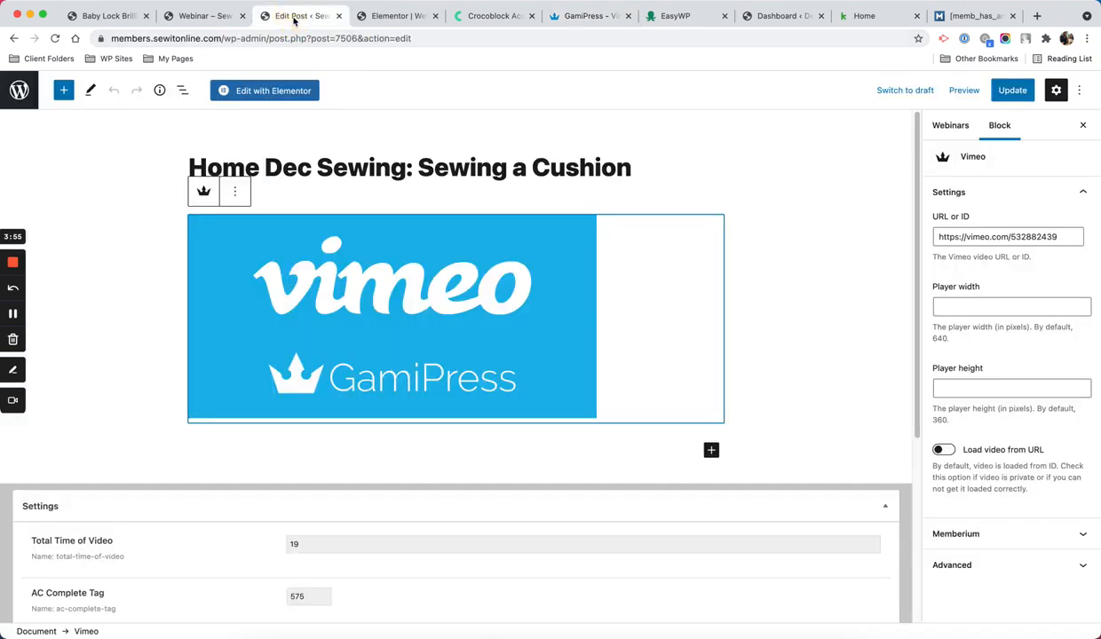
pyautogui.moveTo(432, 192)
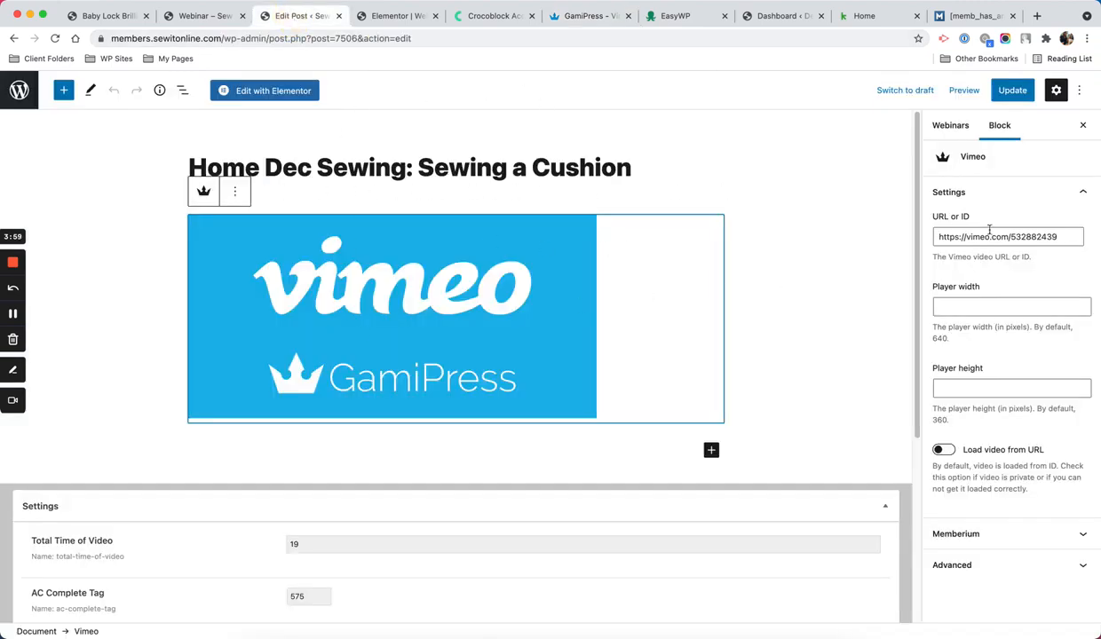
pyautogui.moveTo(799, 162)
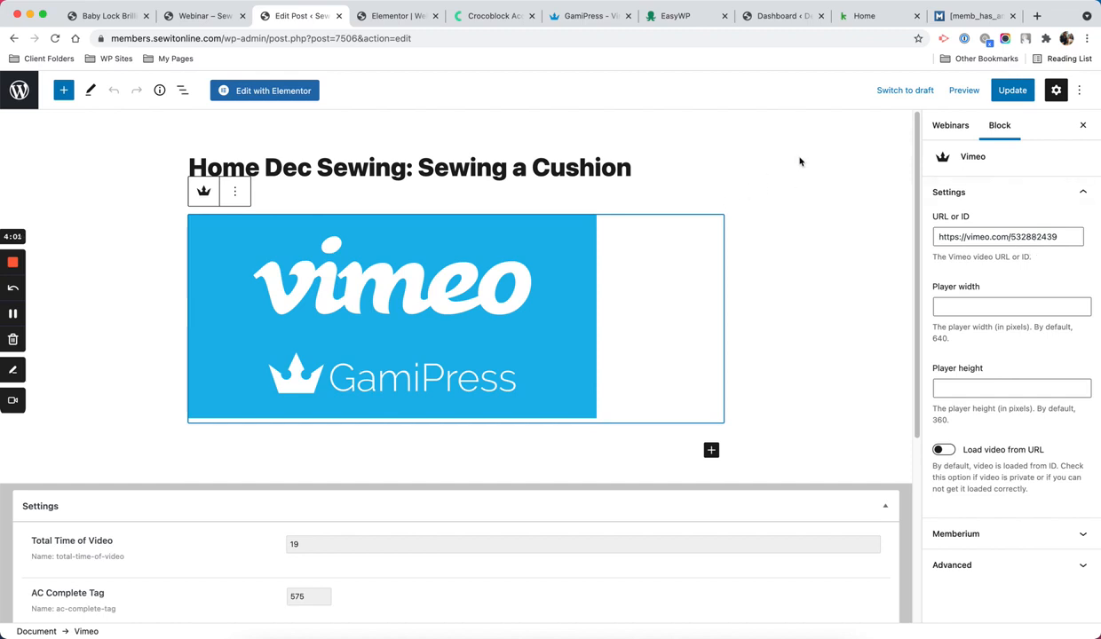
pyautogui.scroll(-3)
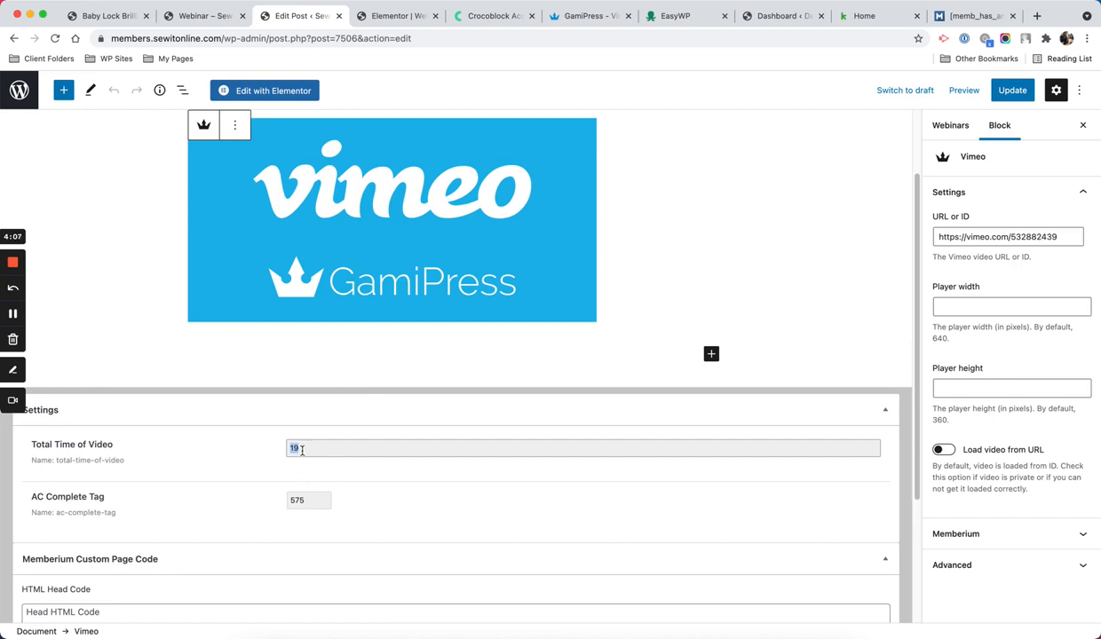
pyautogui.click(305, 501)
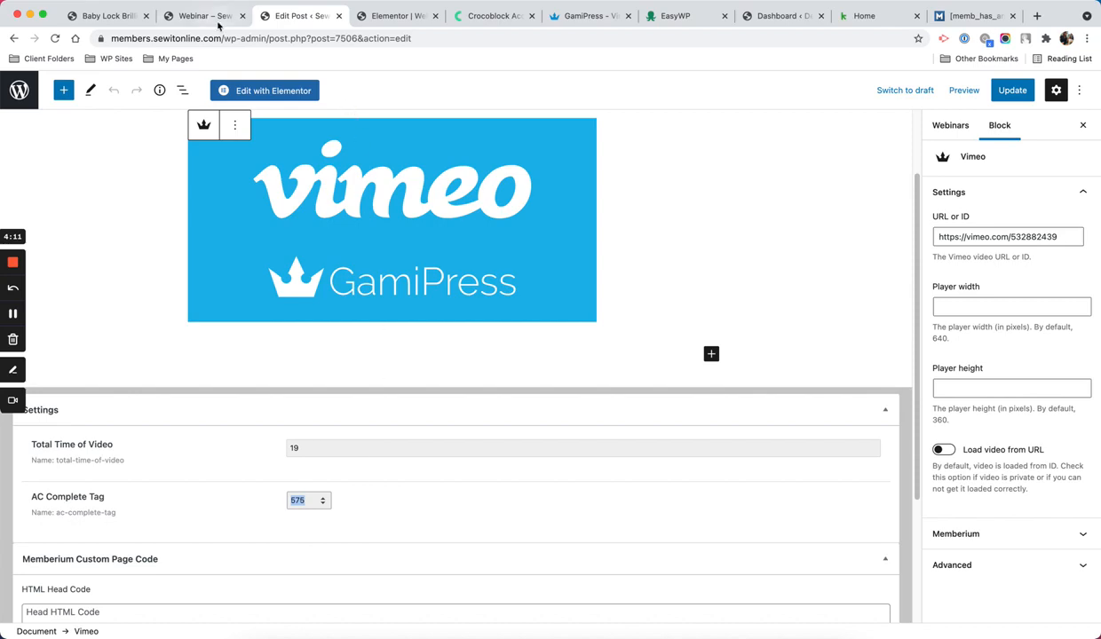
pyautogui.click(204, 16)
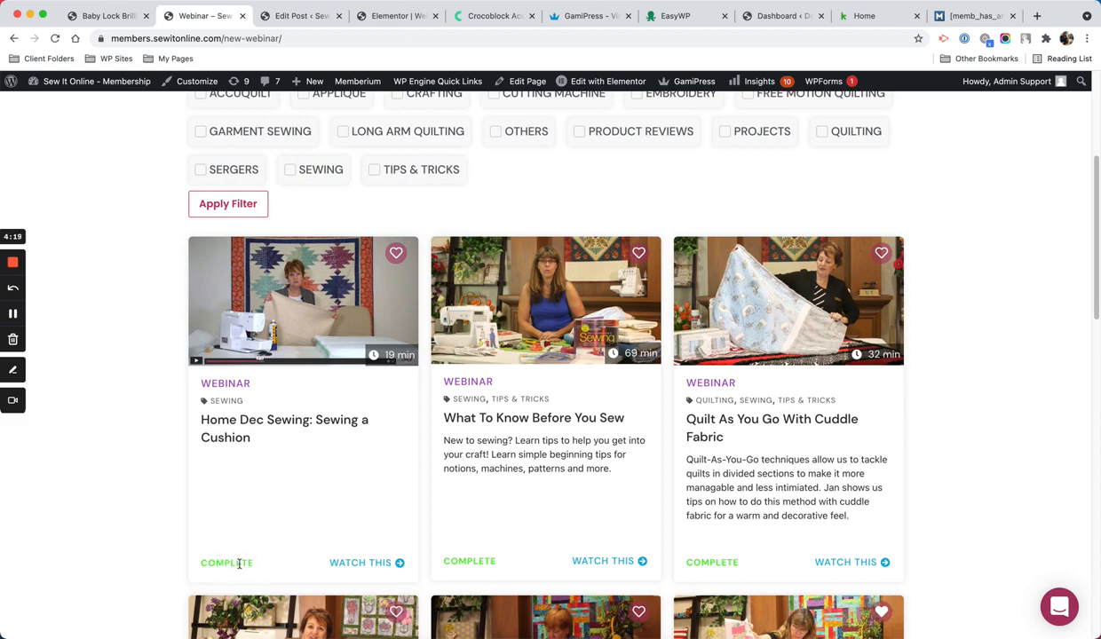
# Compare the cushion post, Elementor Complete field and listing card, then head to the dashboard from the Baby Lock page
pyautogui.click(298, 16)
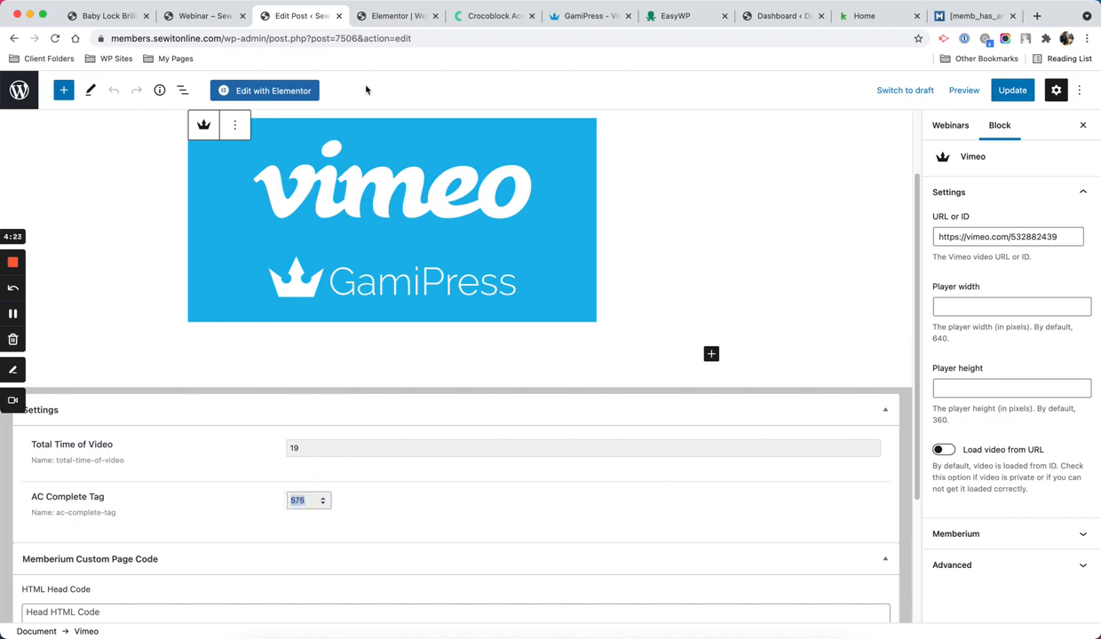
pyautogui.click(398, 14)
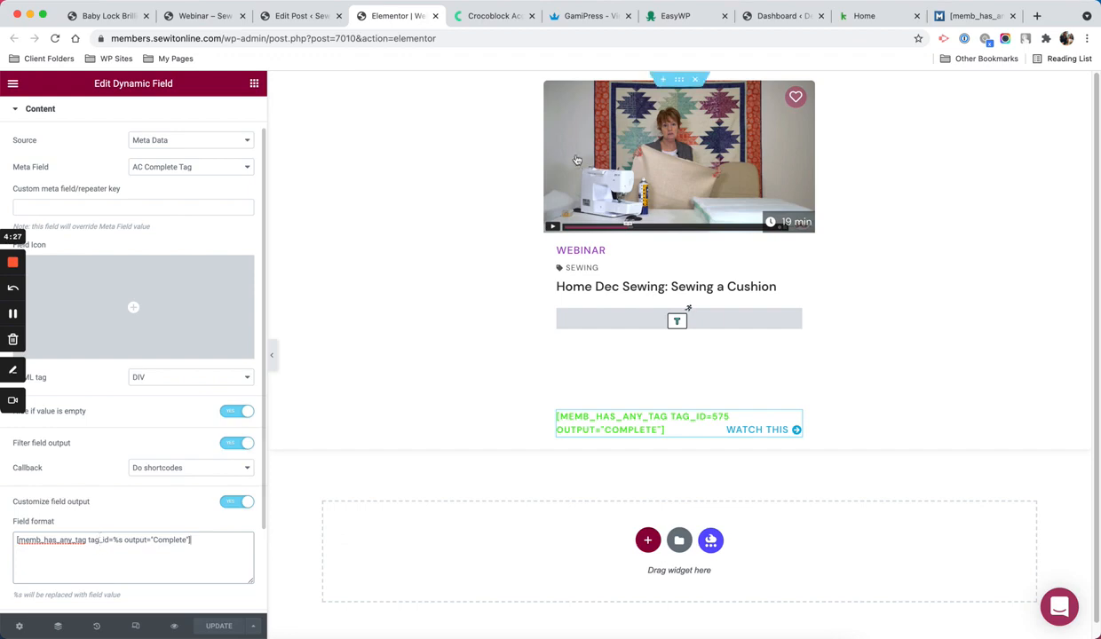
pyautogui.click(205, 16)
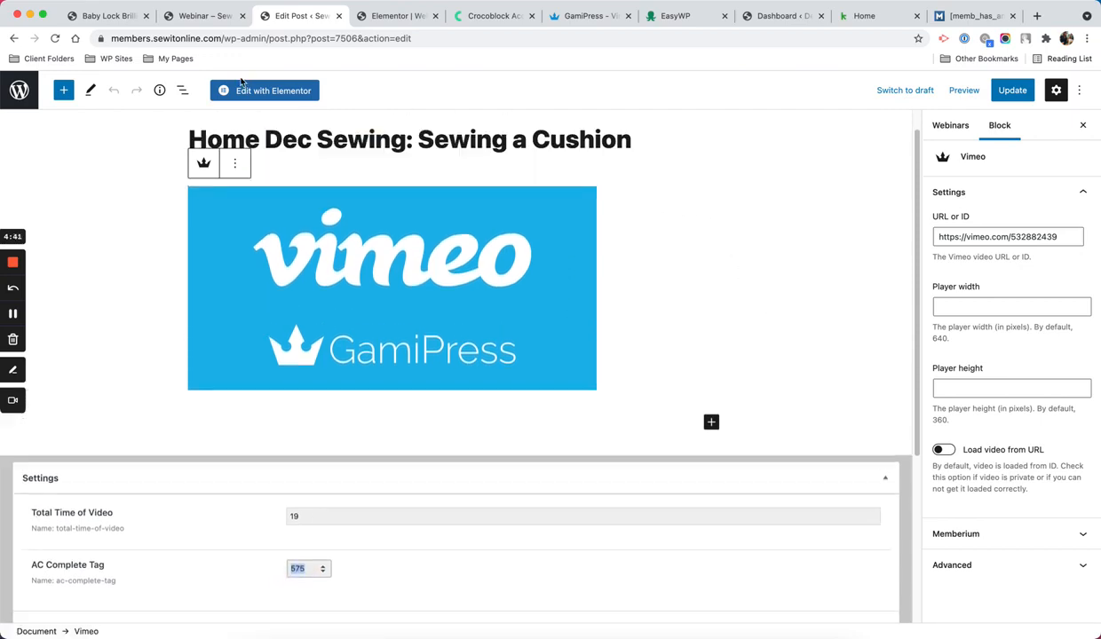
pyautogui.click(204, 16)
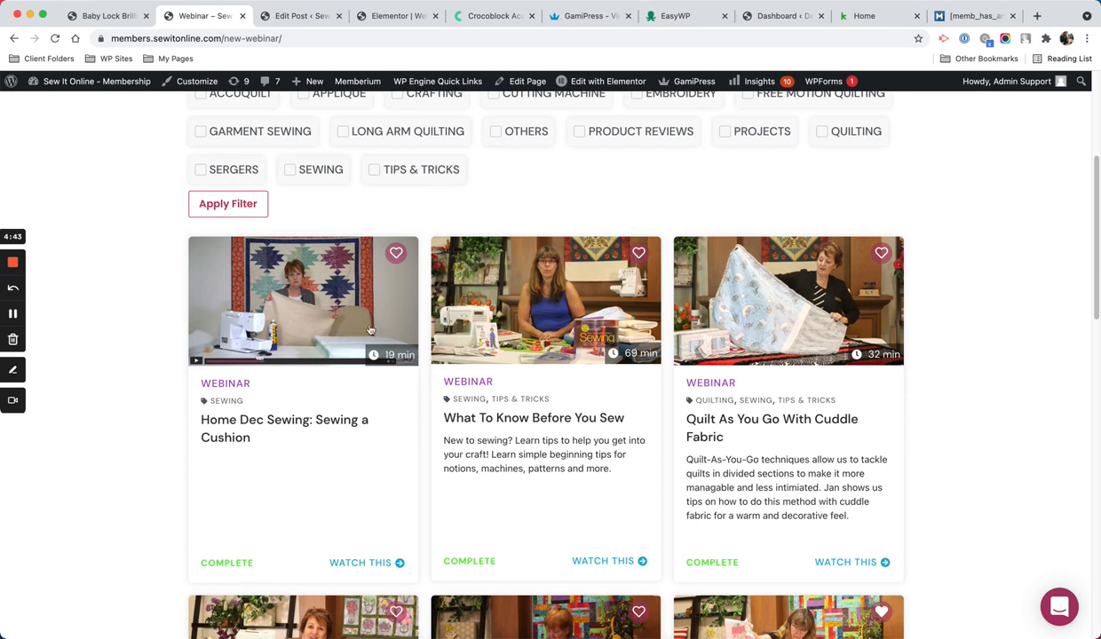
pyautogui.moveTo(259, 366)
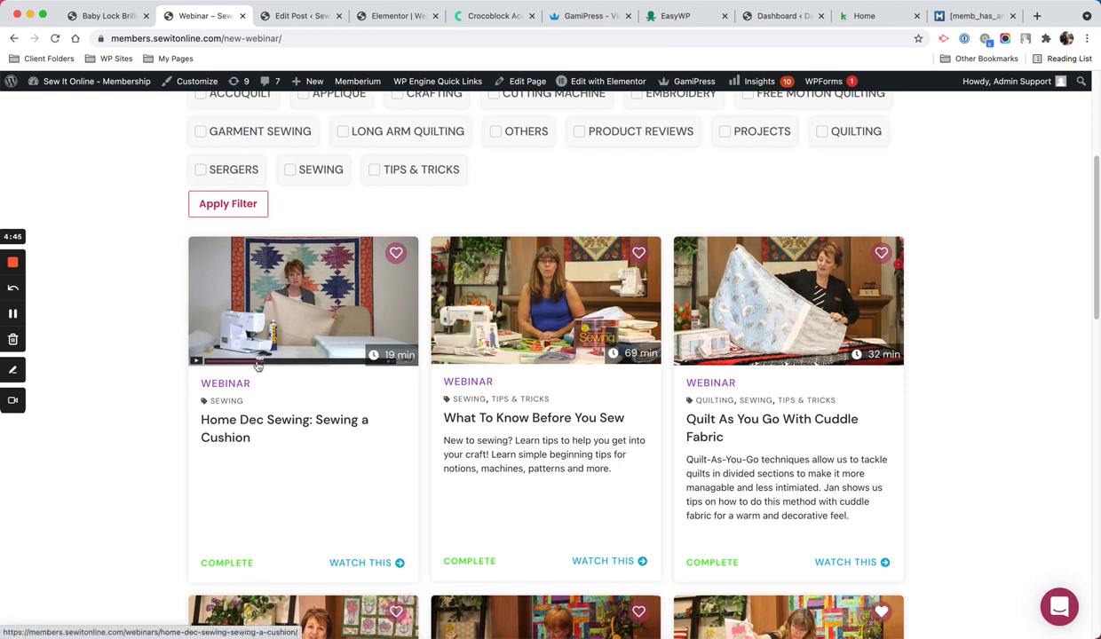
pyautogui.moveTo(320, 414)
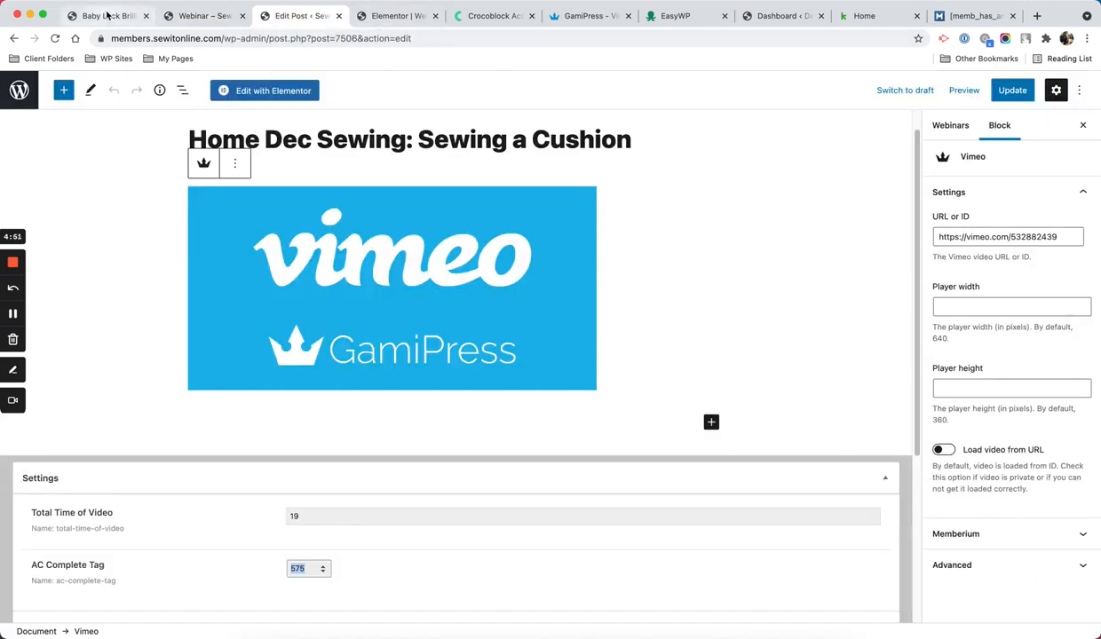
pyautogui.click(106, 15)
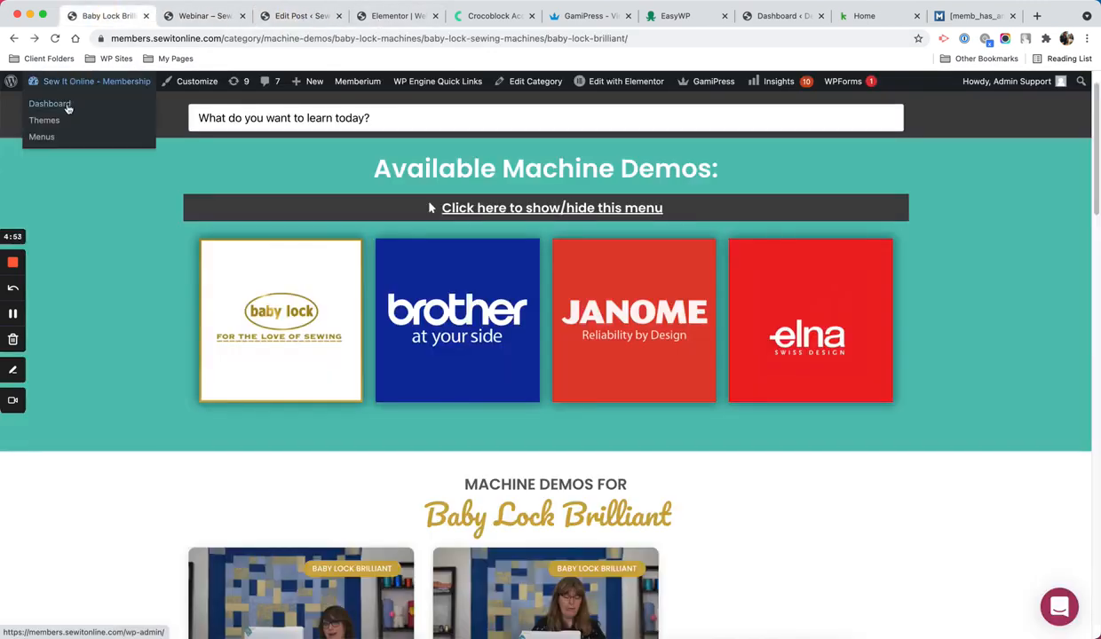
pyautogui.click(50, 103)
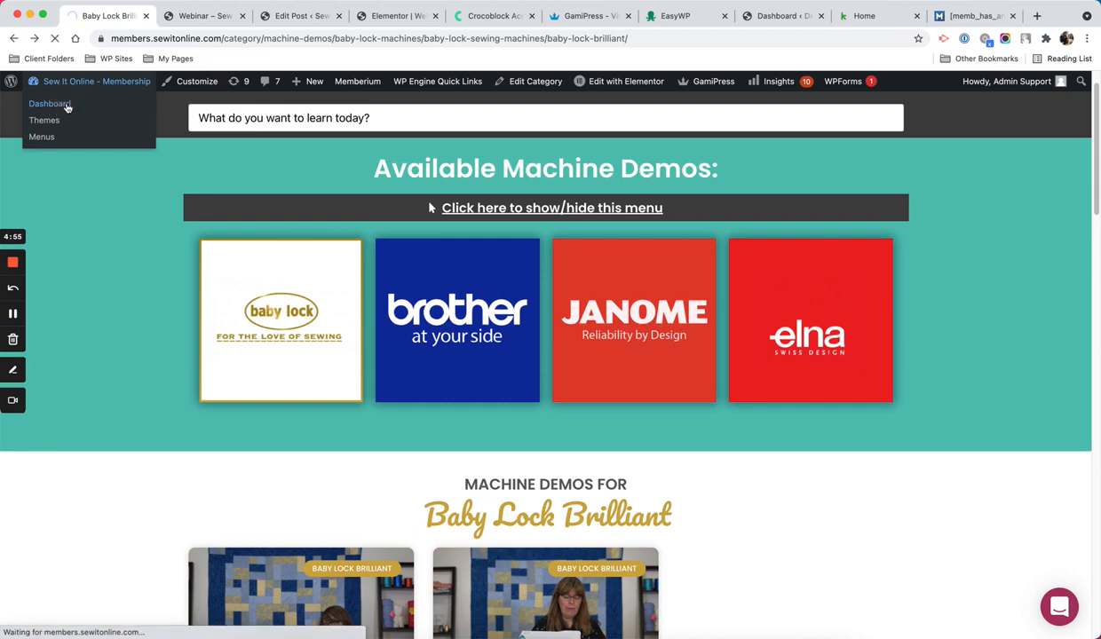
# Navigate from the dashboard to the GamiPress Watched Webinars achievements list
pyautogui.click(49, 103)
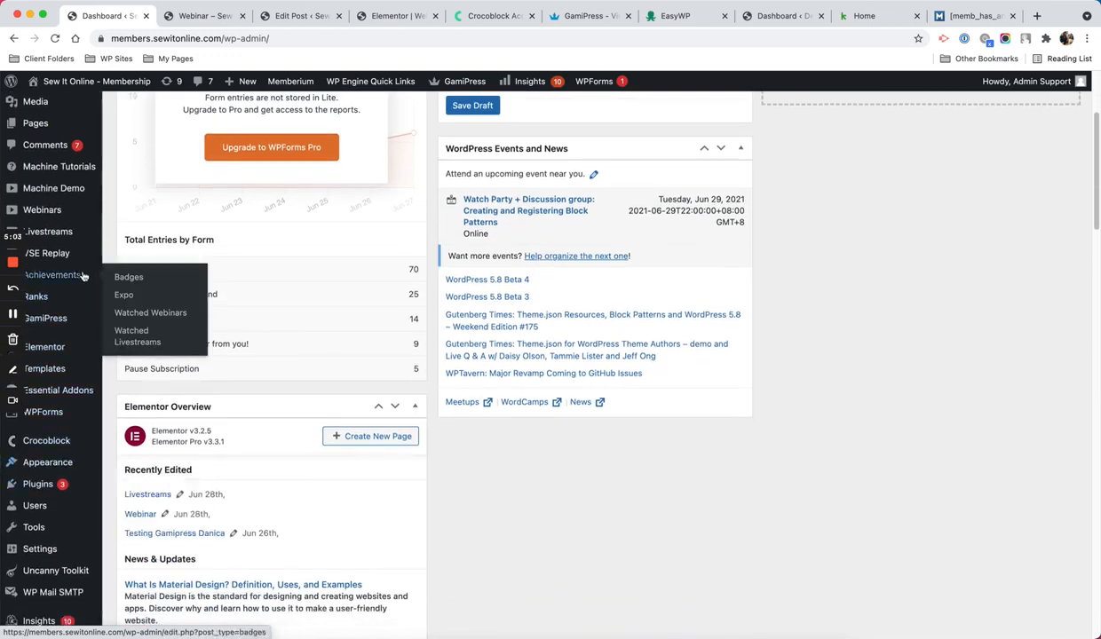
pyautogui.click(149, 313)
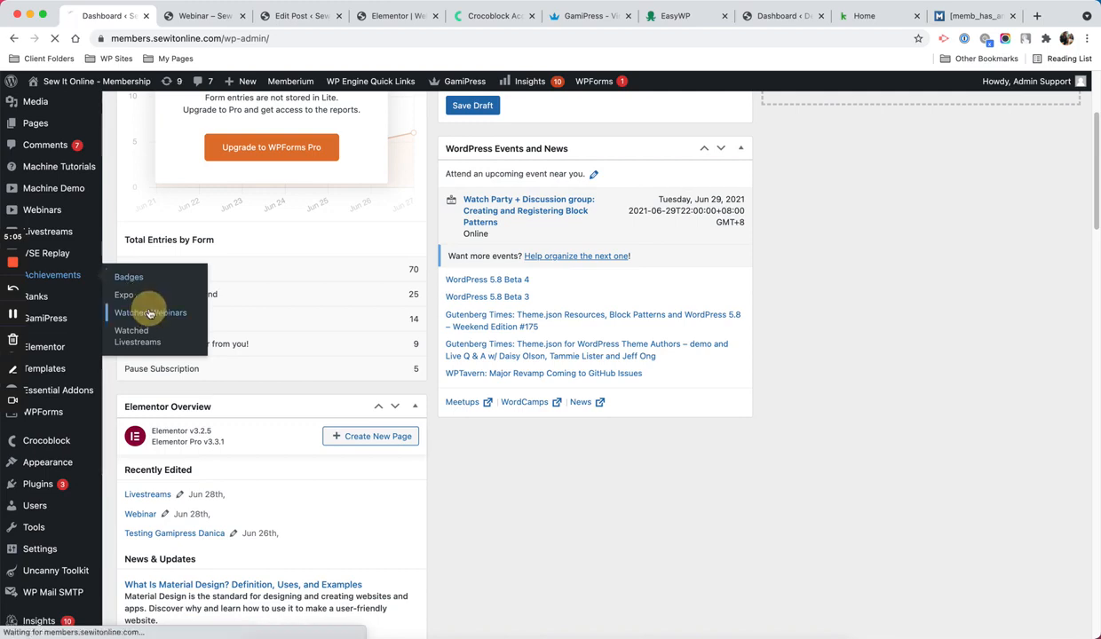
pyautogui.click(150, 312)
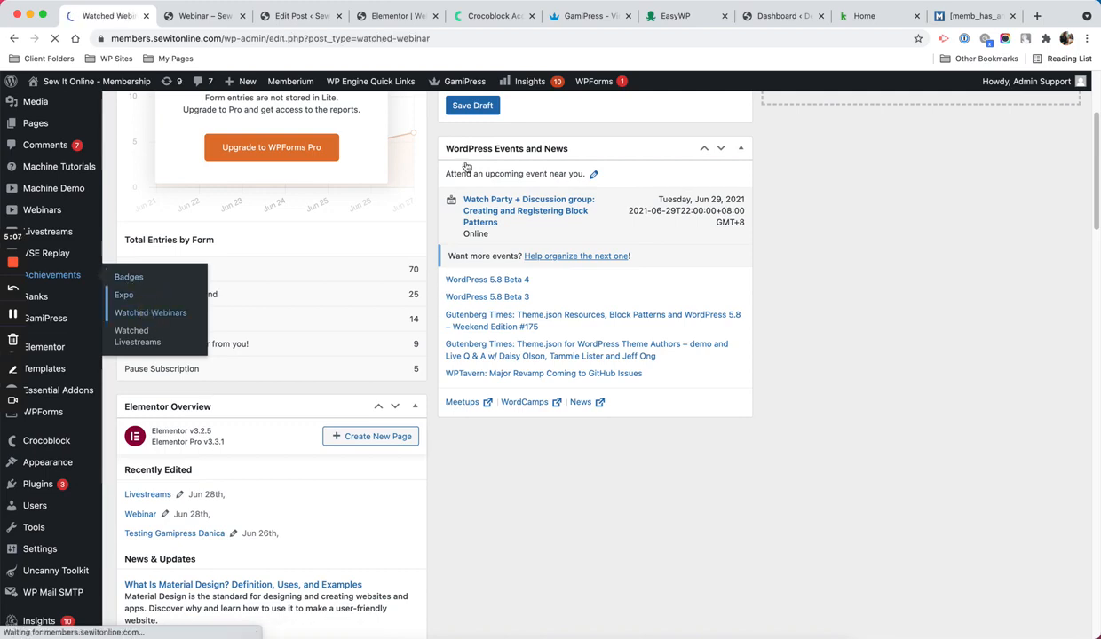
pyautogui.click(150, 313)
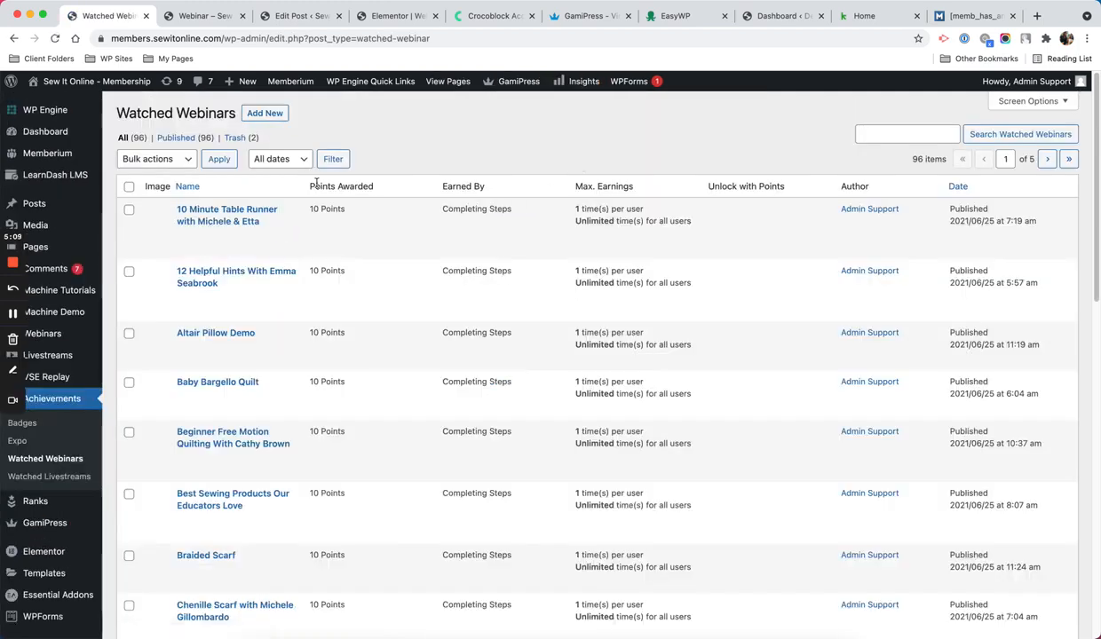
pyautogui.moveTo(228, 215)
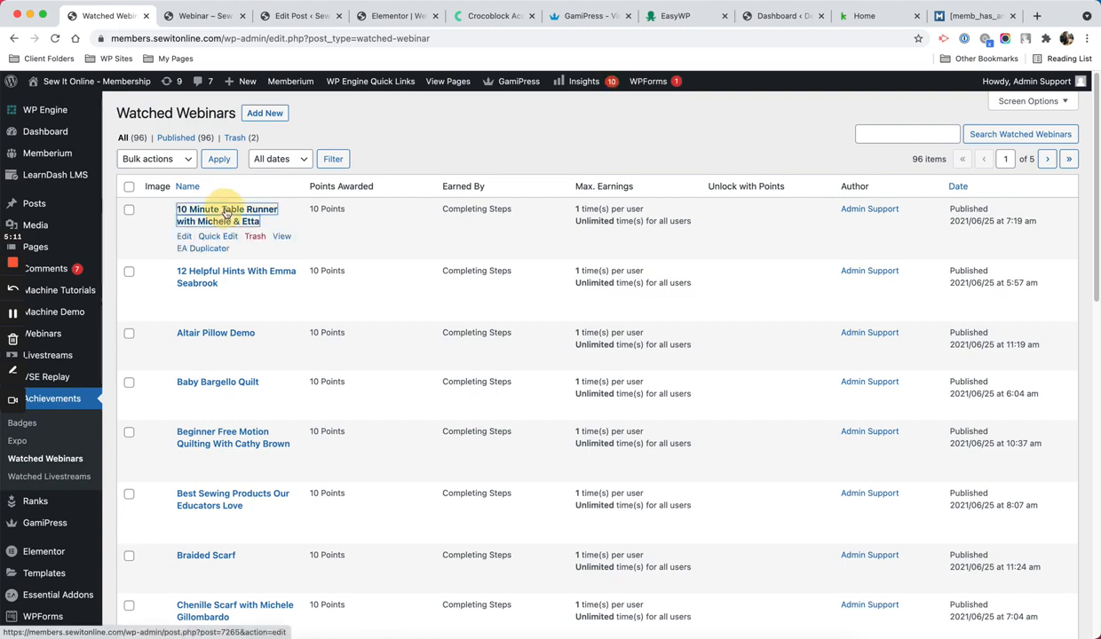
pyautogui.click(227, 215)
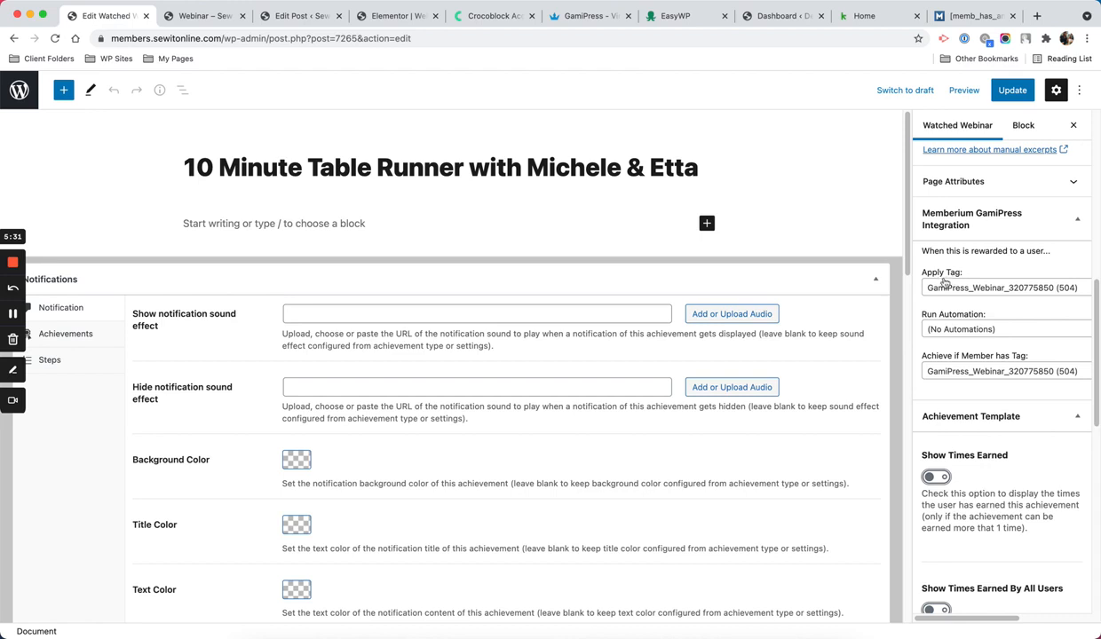
pyautogui.moveTo(940, 267)
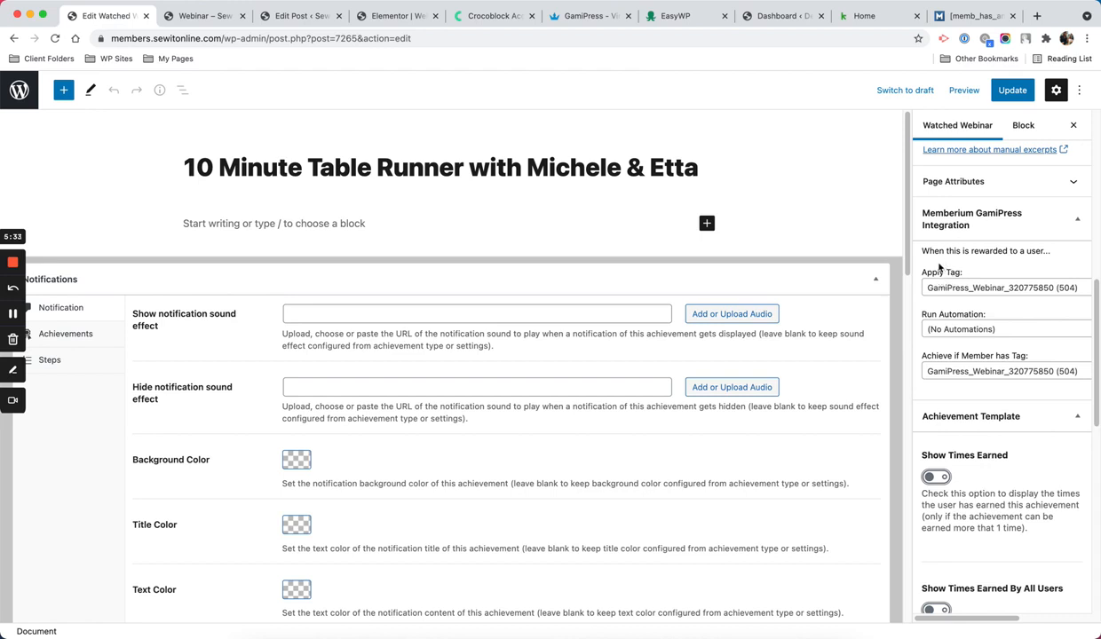
pyautogui.moveTo(995, 249)
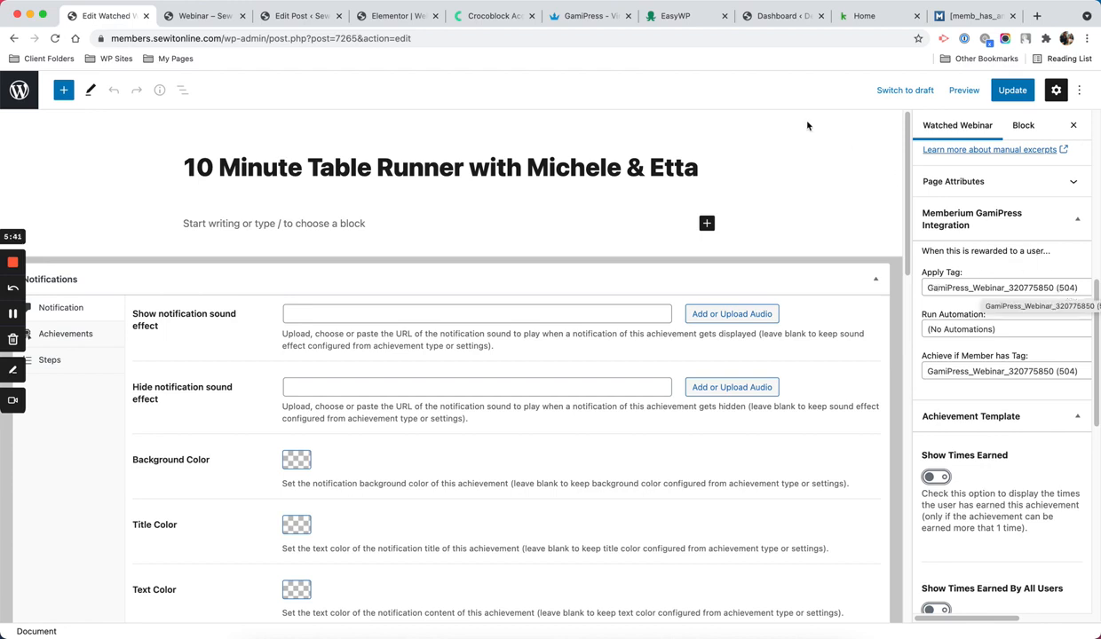
pyautogui.click(301, 16)
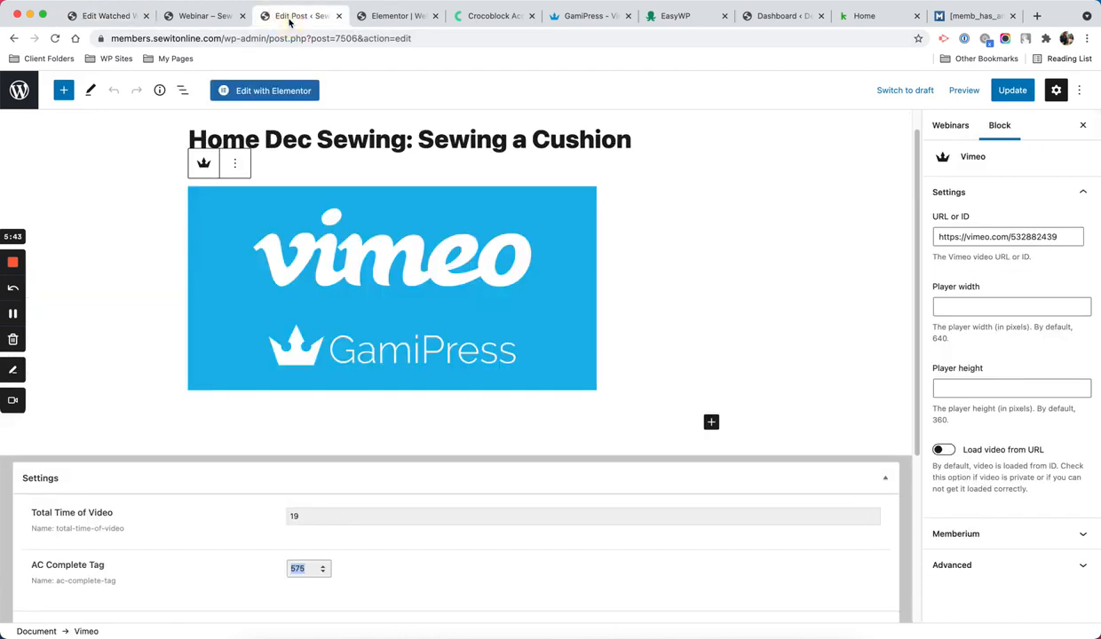
pyautogui.moveTo(286, 392)
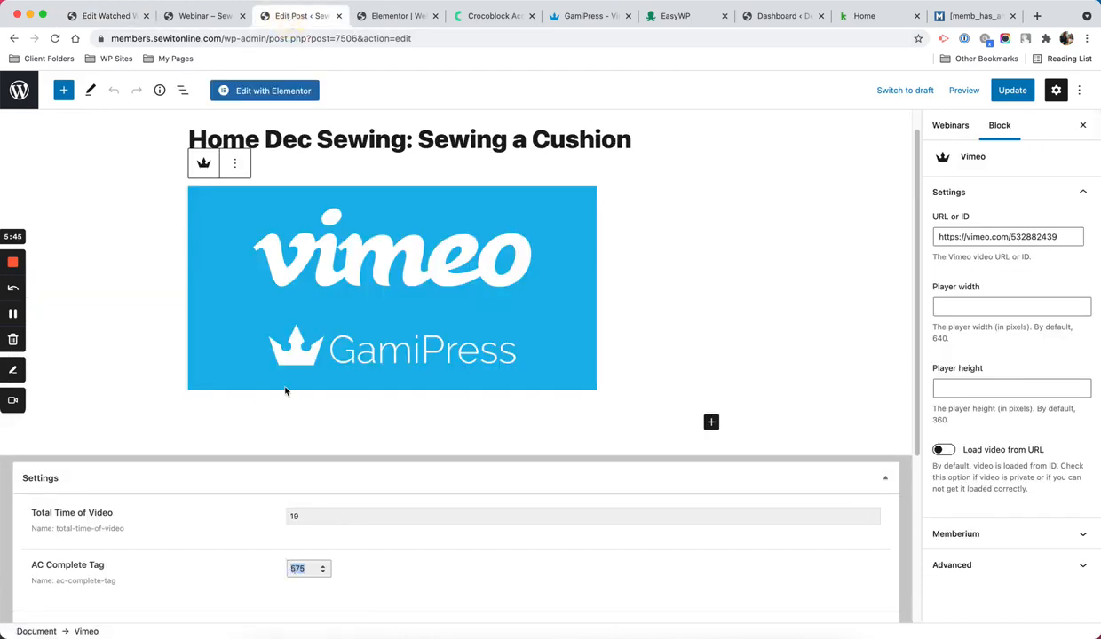
pyautogui.click(204, 16)
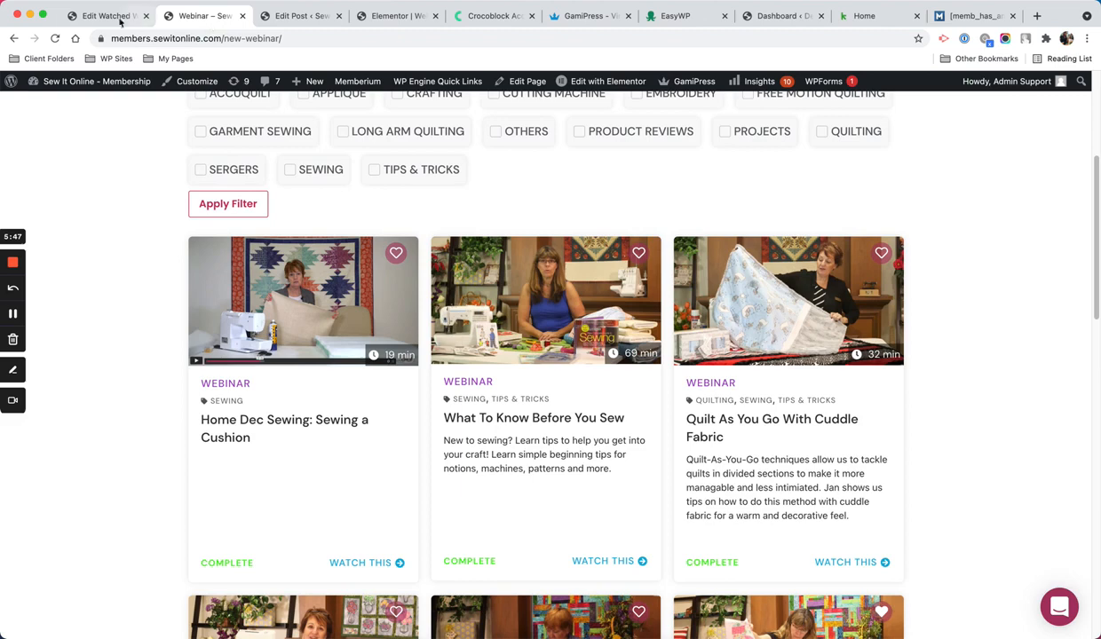
pyautogui.click(100, 16)
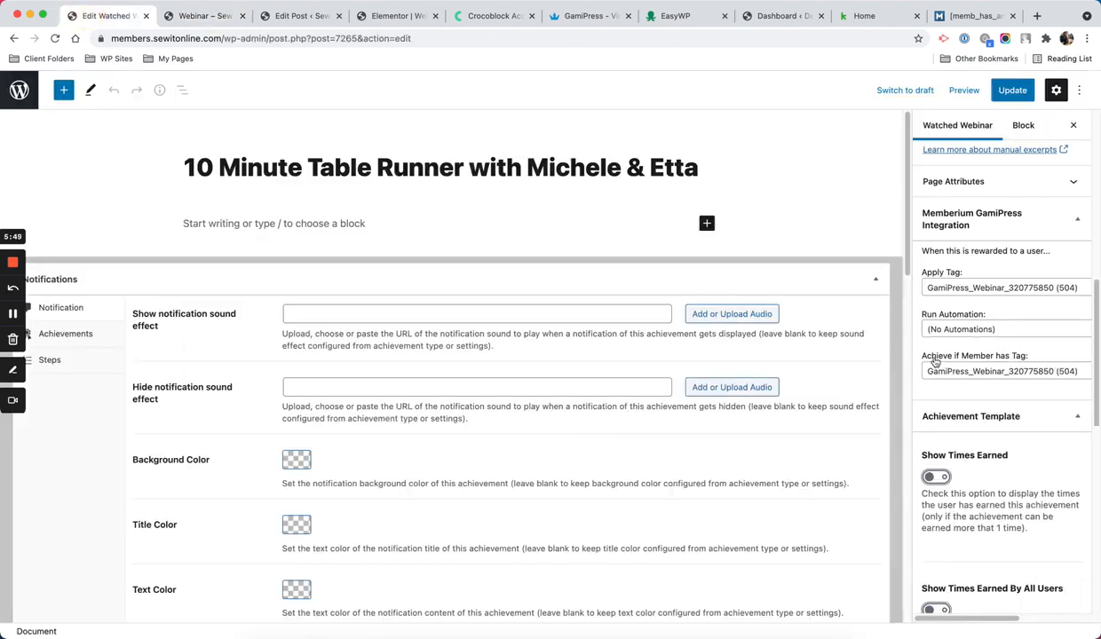
pyautogui.moveTo(942, 371)
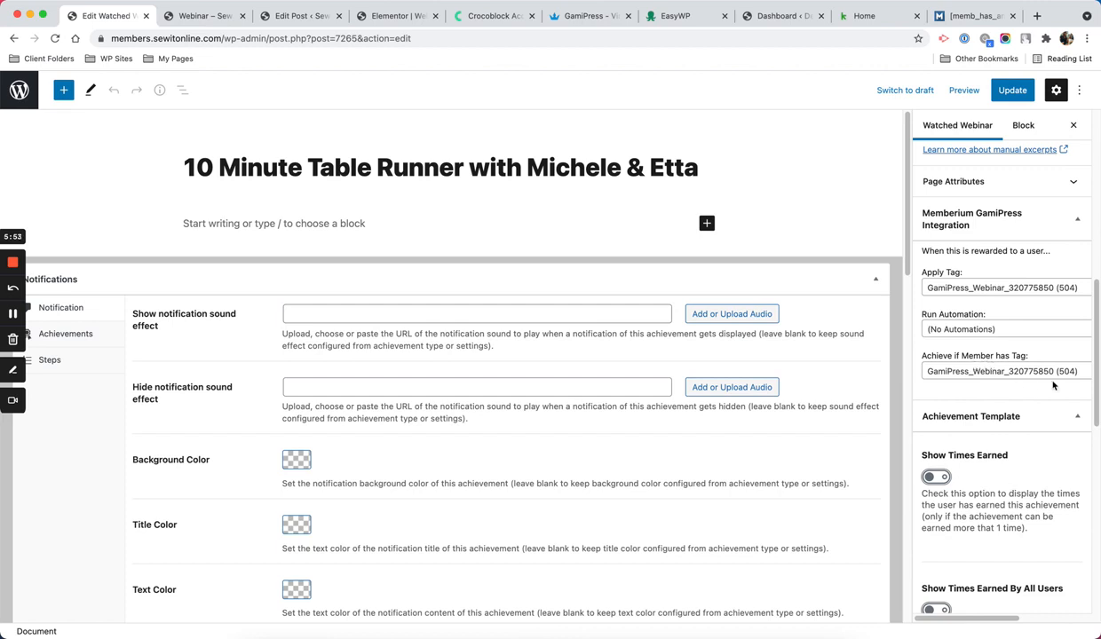
pyautogui.moveTo(696, 103)
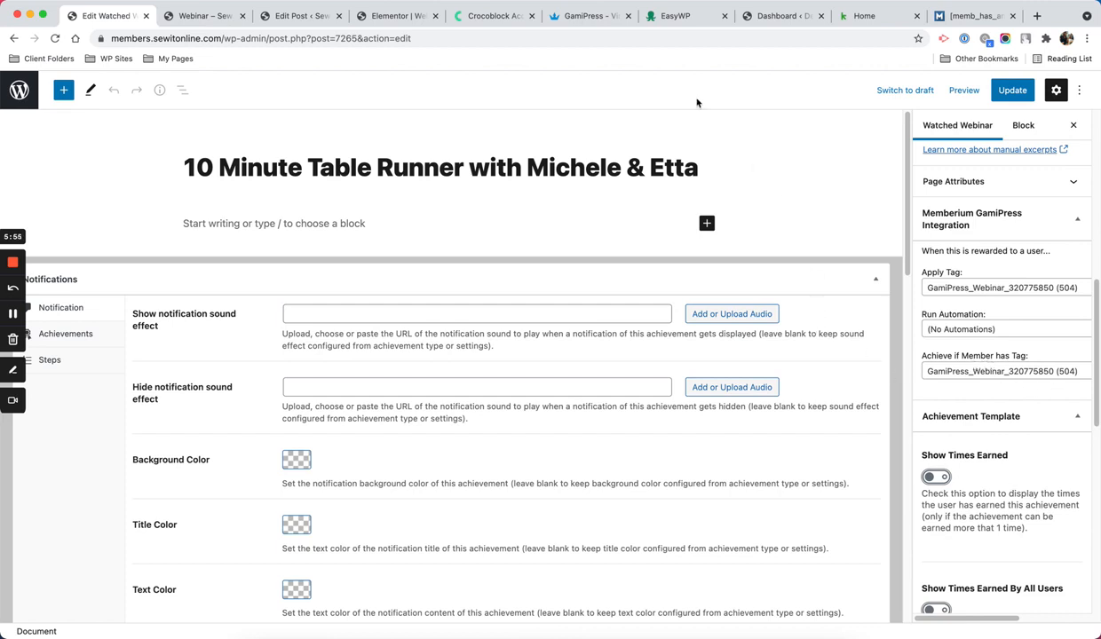
pyautogui.moveTo(469, 210)
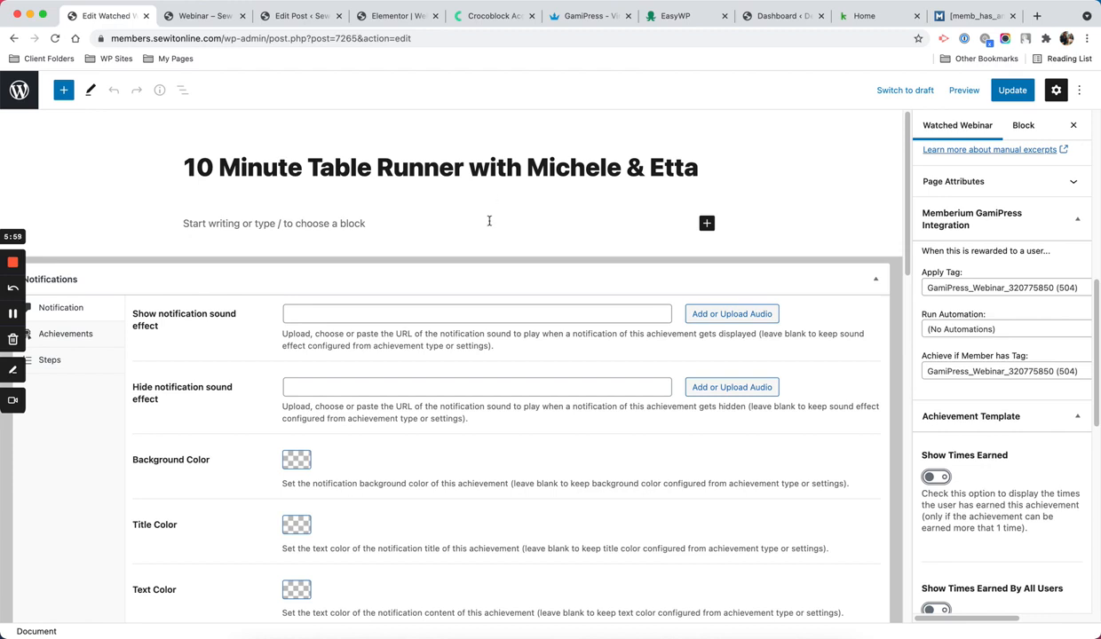
pyautogui.moveTo(856, 216)
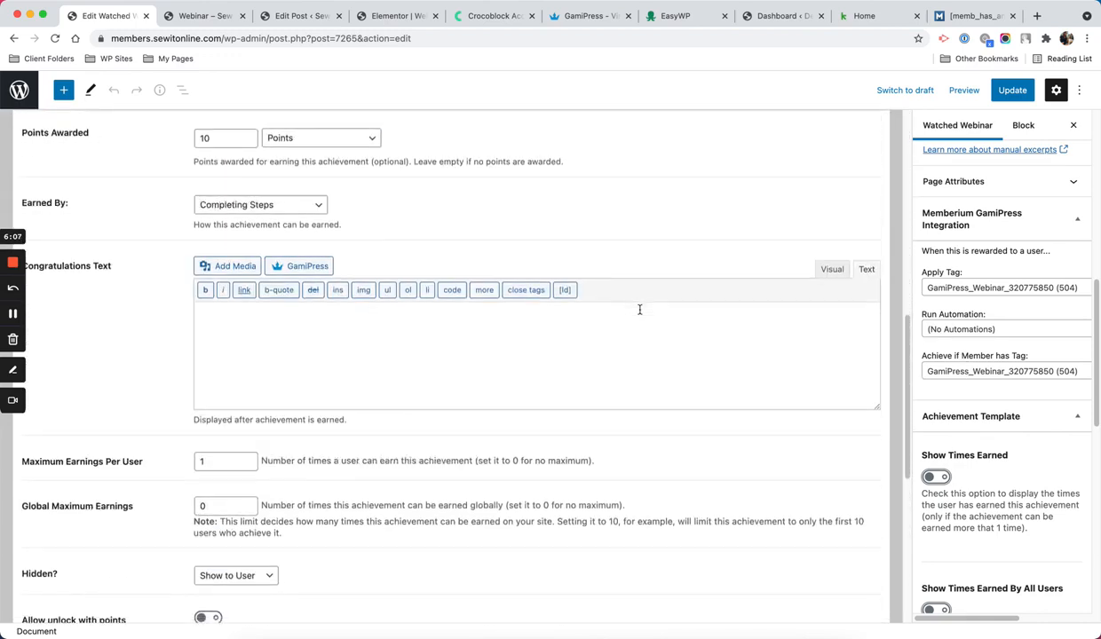
pyautogui.scroll(-3)
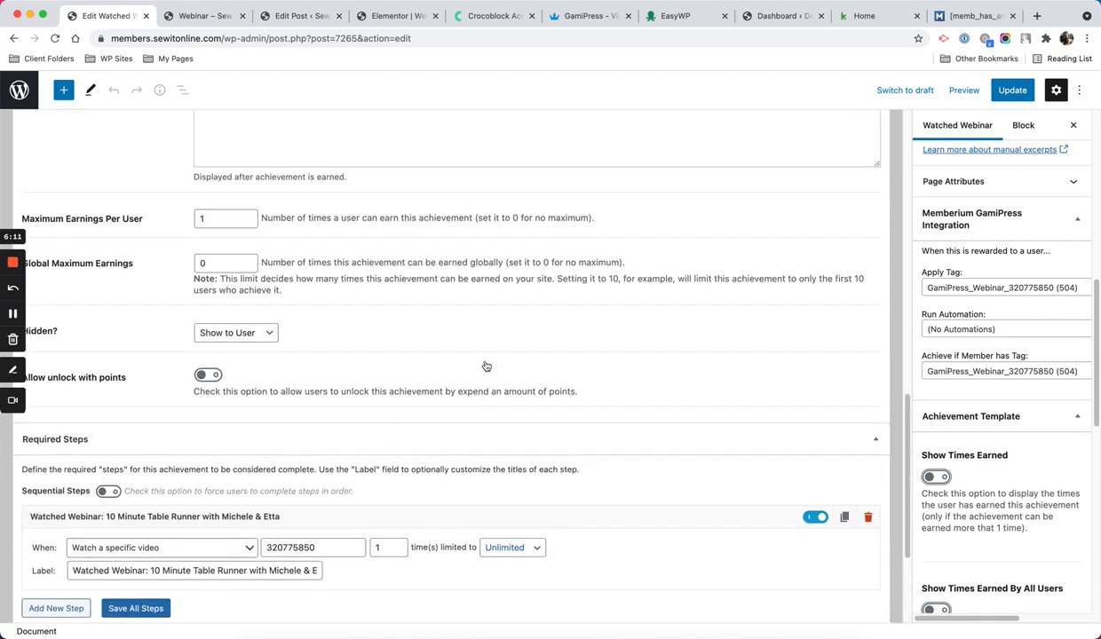
pyautogui.scroll(-3)
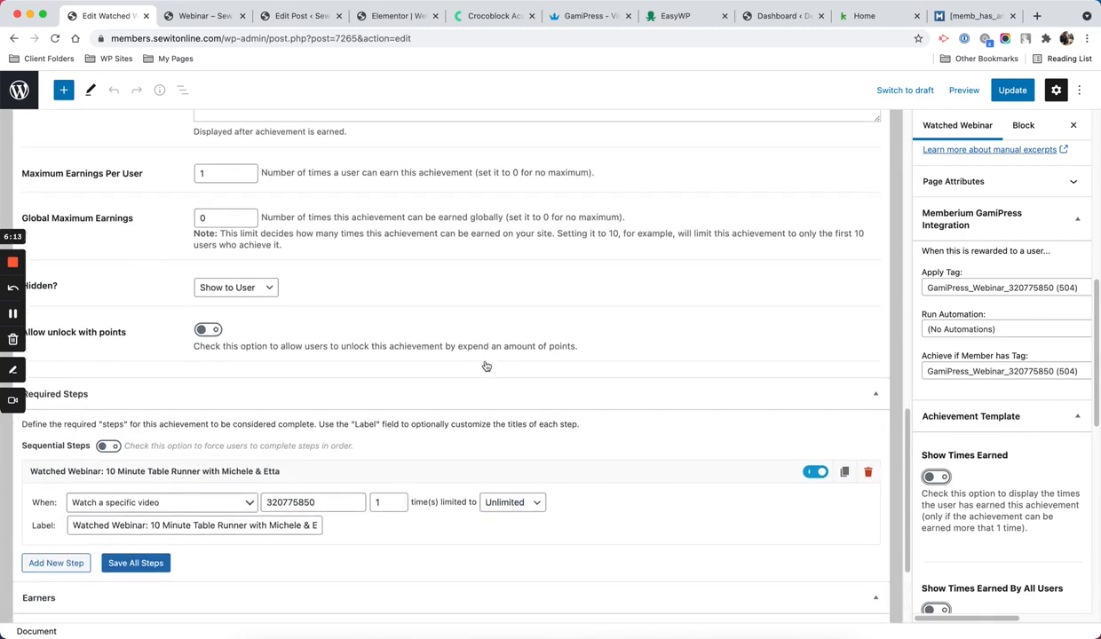
pyautogui.moveTo(57, 501)
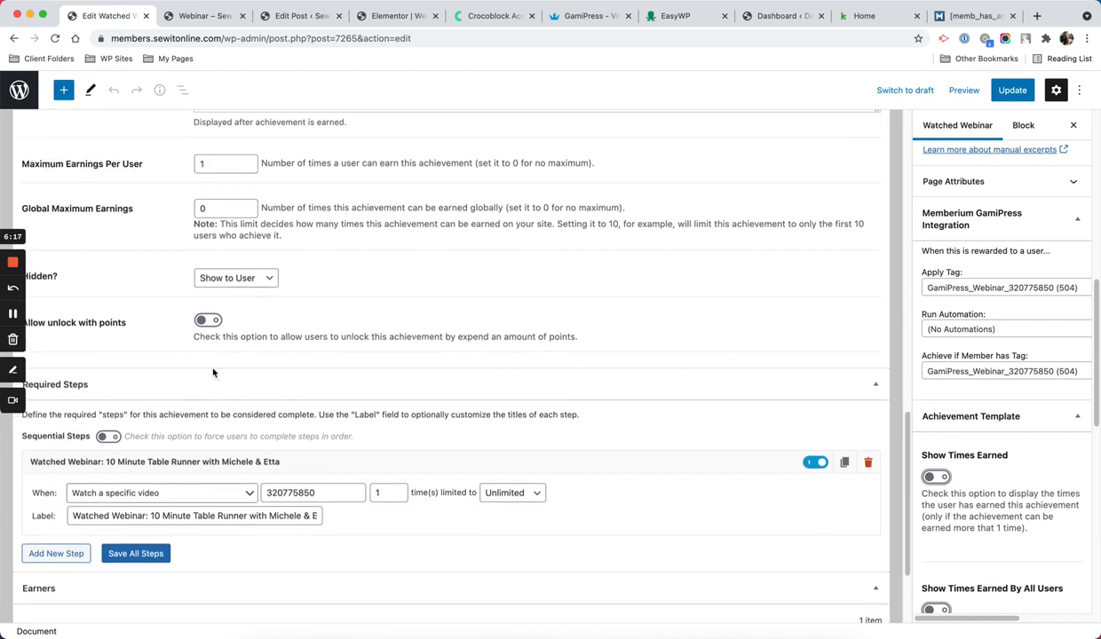
pyautogui.scroll(-3)
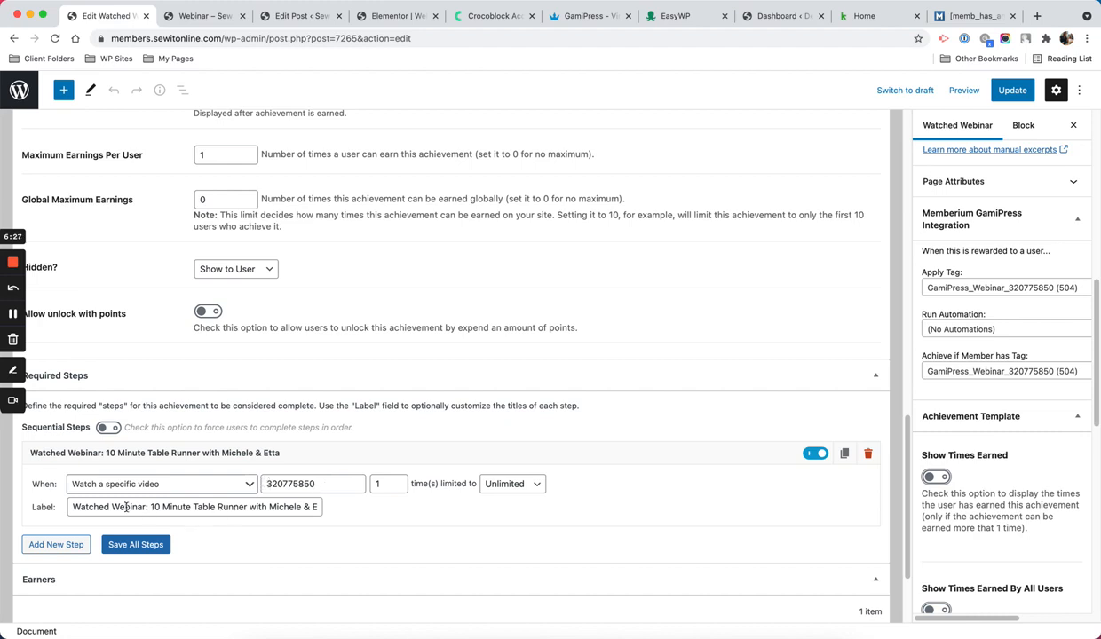
pyautogui.click(196, 507)
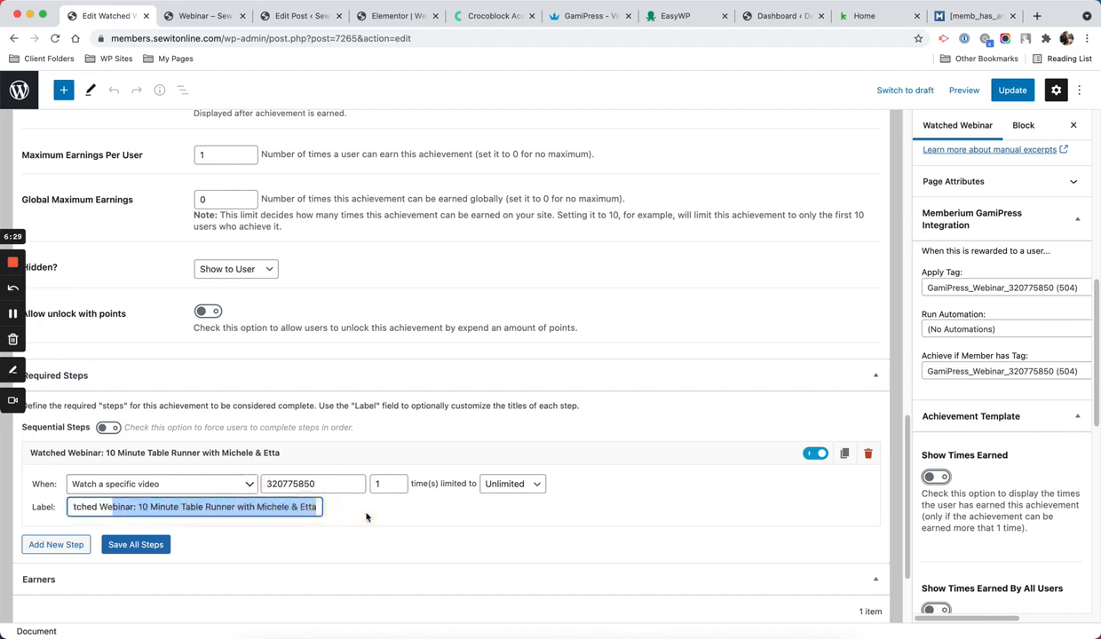
pyautogui.scroll(-3)
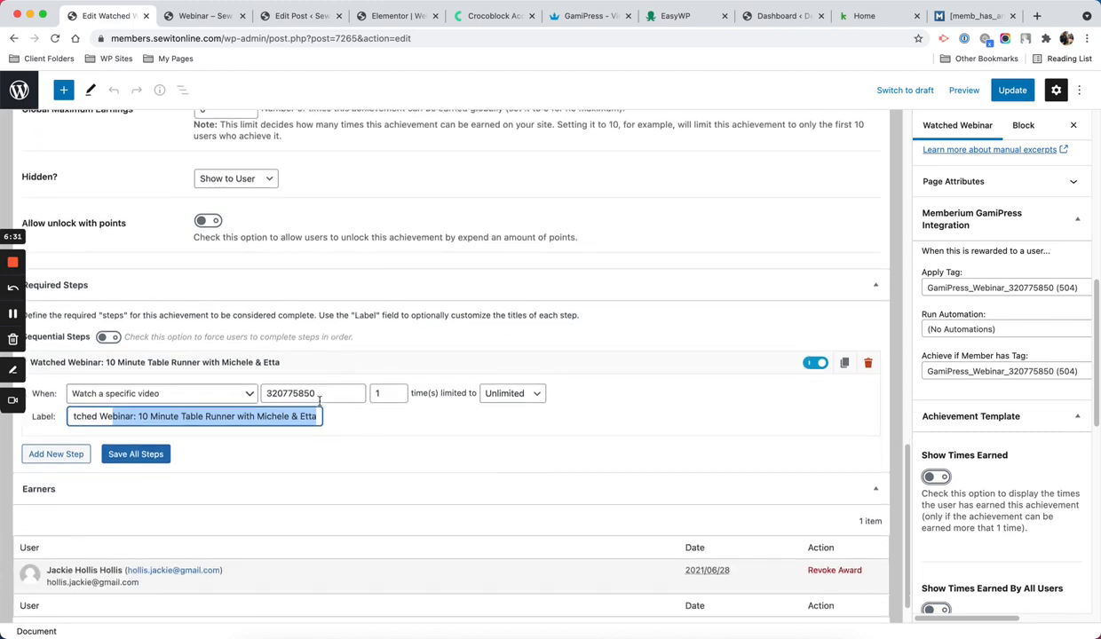
pyautogui.moveTo(336, 407)
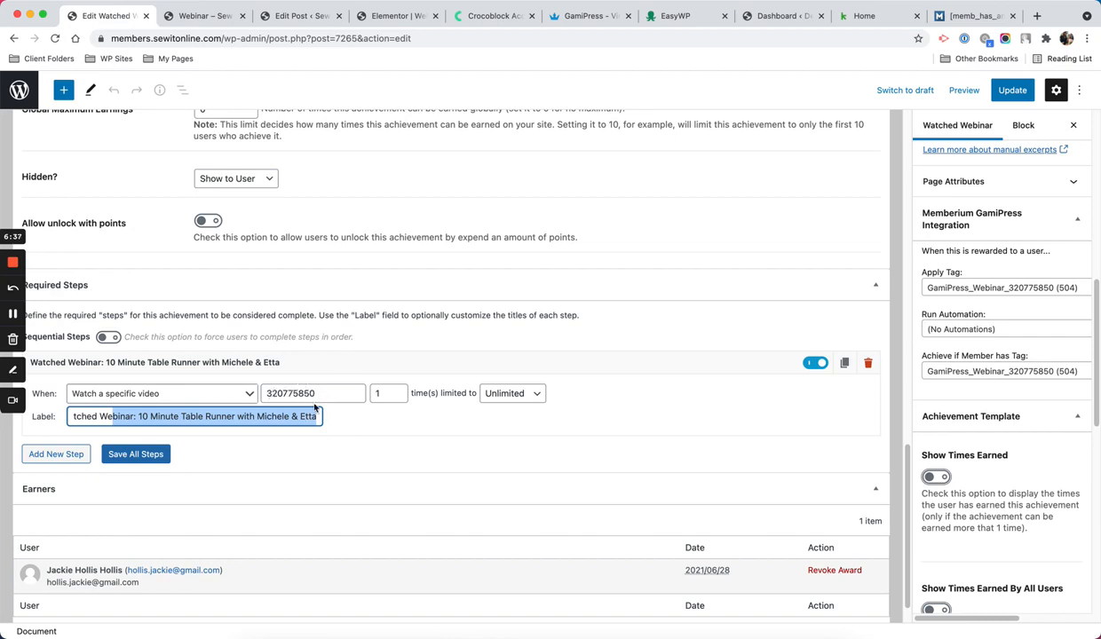
pyautogui.scroll(-3)
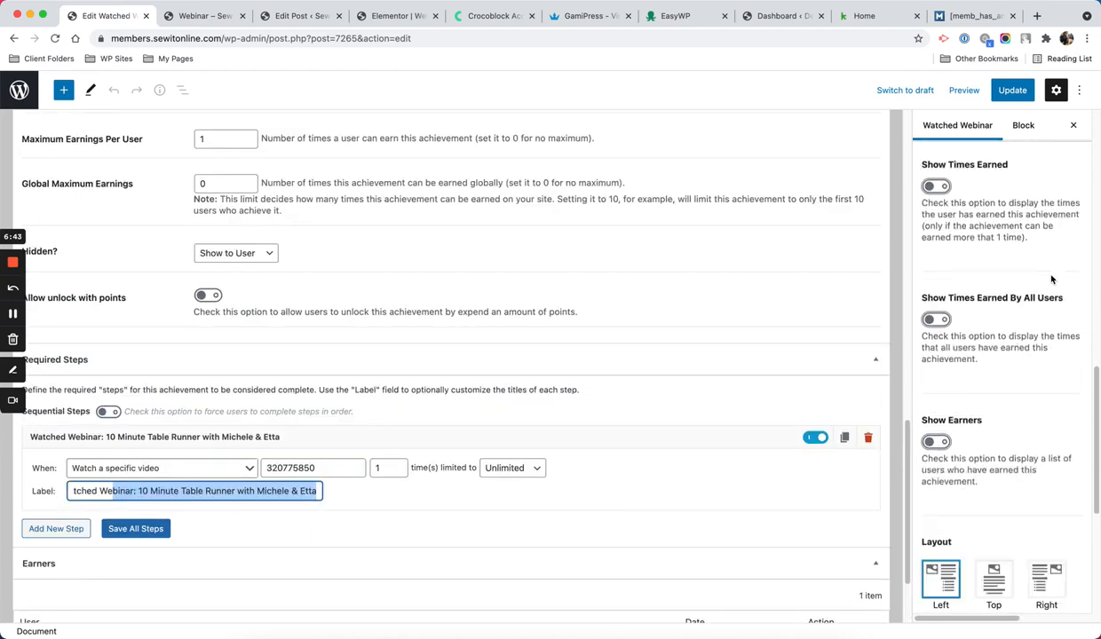
pyautogui.scroll(-3)
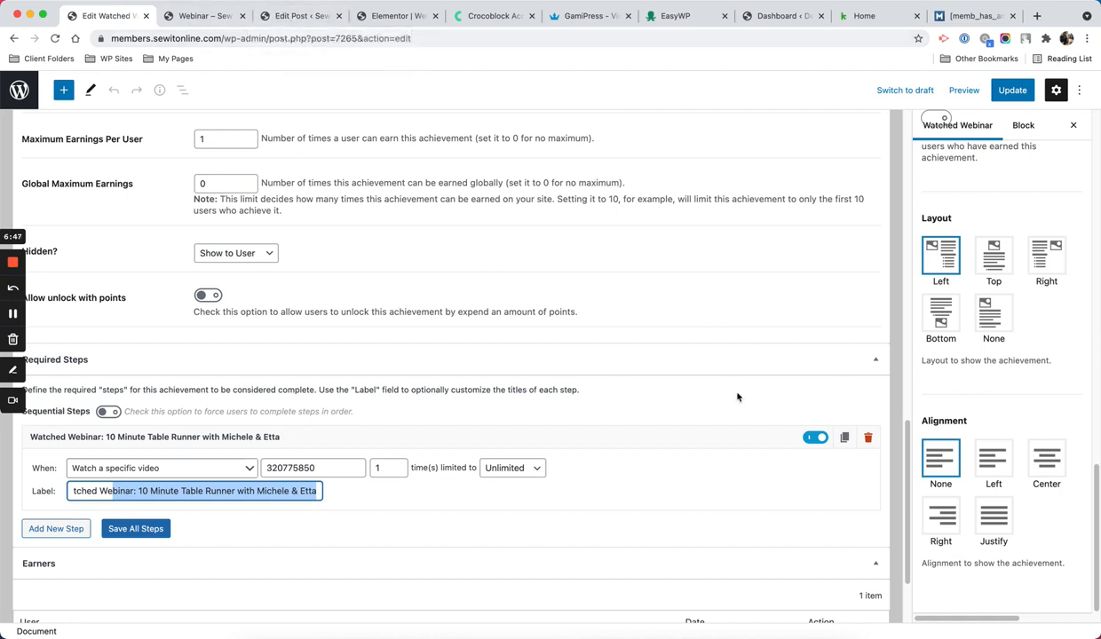
pyautogui.scroll(-3)
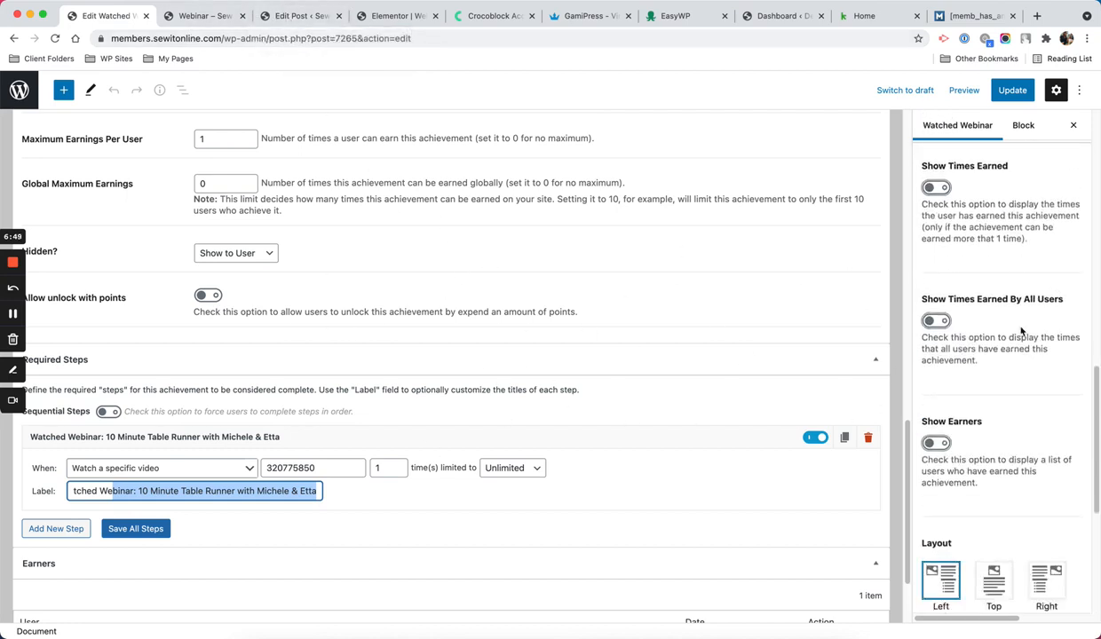
pyautogui.click(394, 14)
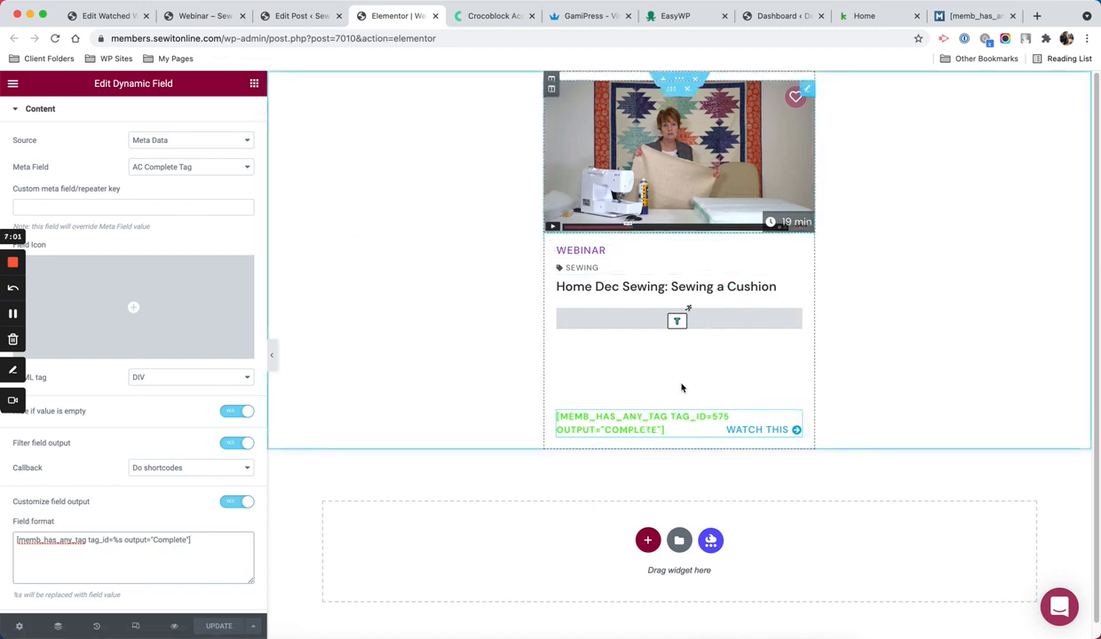
pyautogui.moveTo(721, 141)
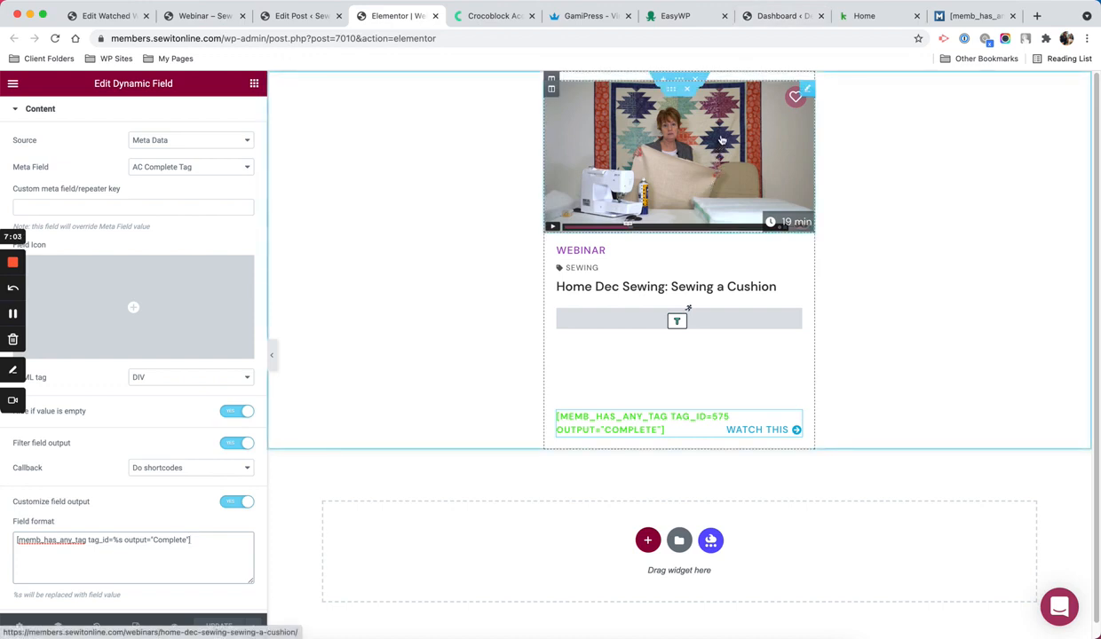
pyautogui.moveTo(664, 282)
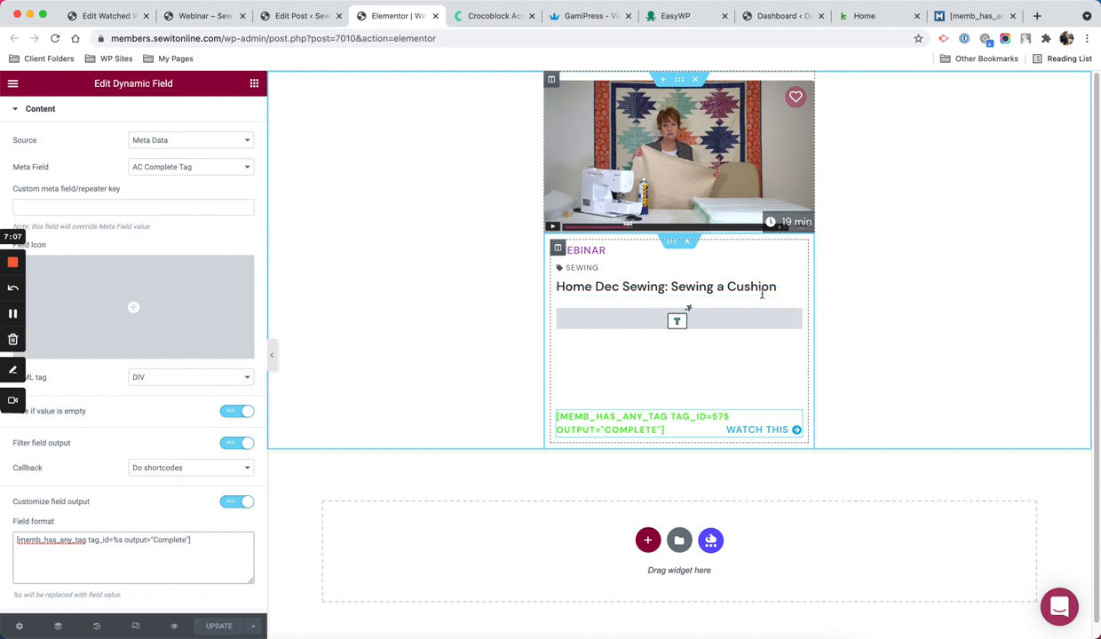
pyautogui.moveTo(732, 302)
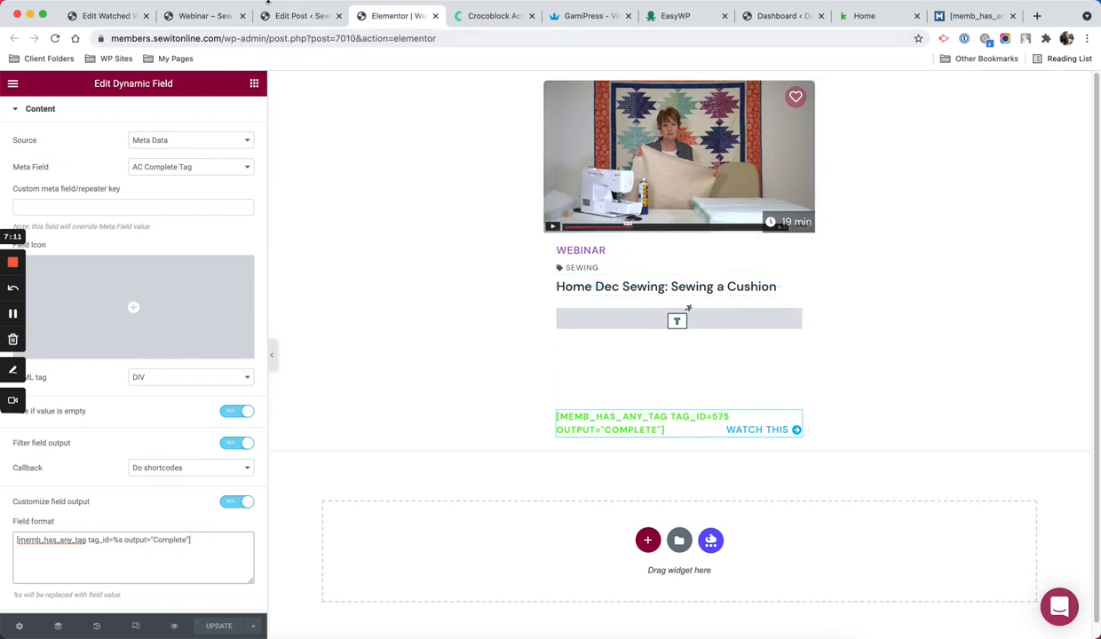
pyautogui.moveTo(202, 16)
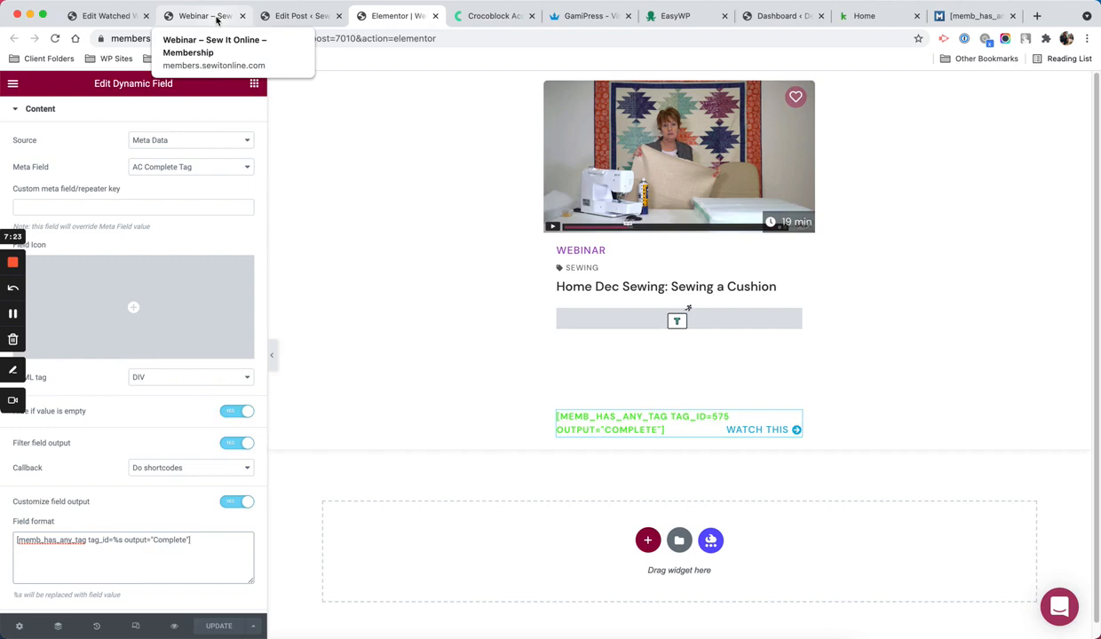
# View the webinar listing's Complete labels, recheck the Elementor card template, and scroll the listing again
pyautogui.click(205, 16)
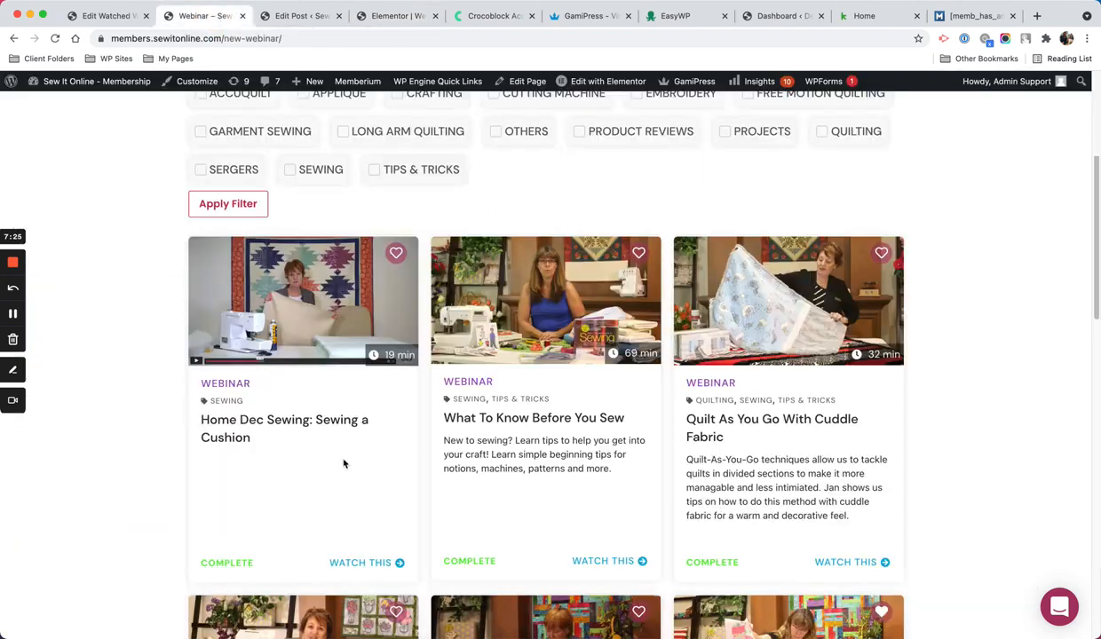
pyautogui.moveTo(444, 581)
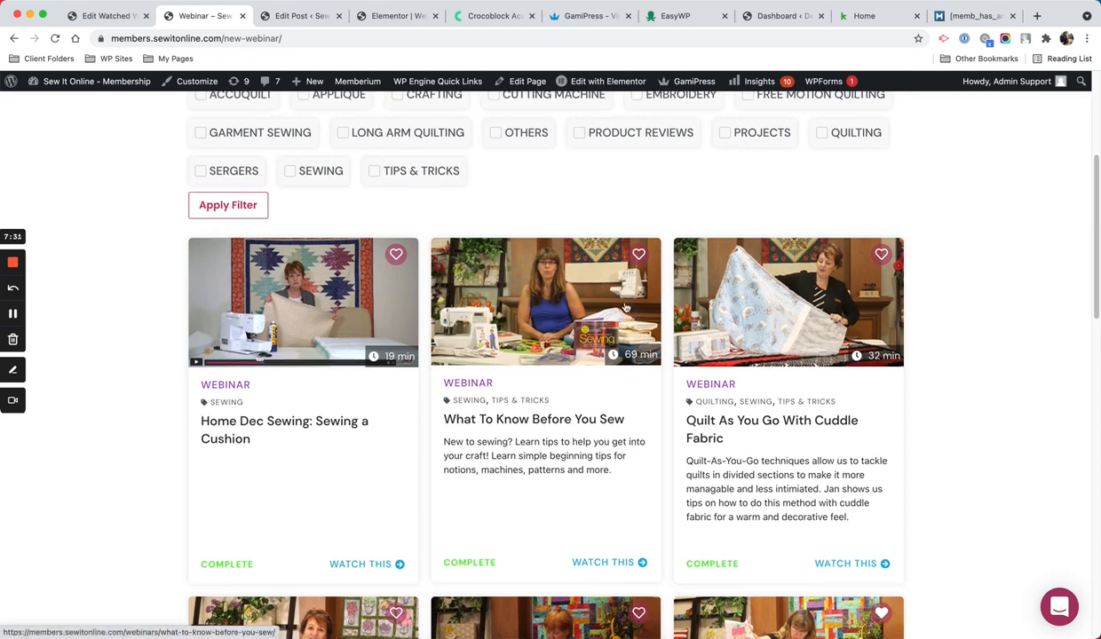
pyautogui.click(394, 16)
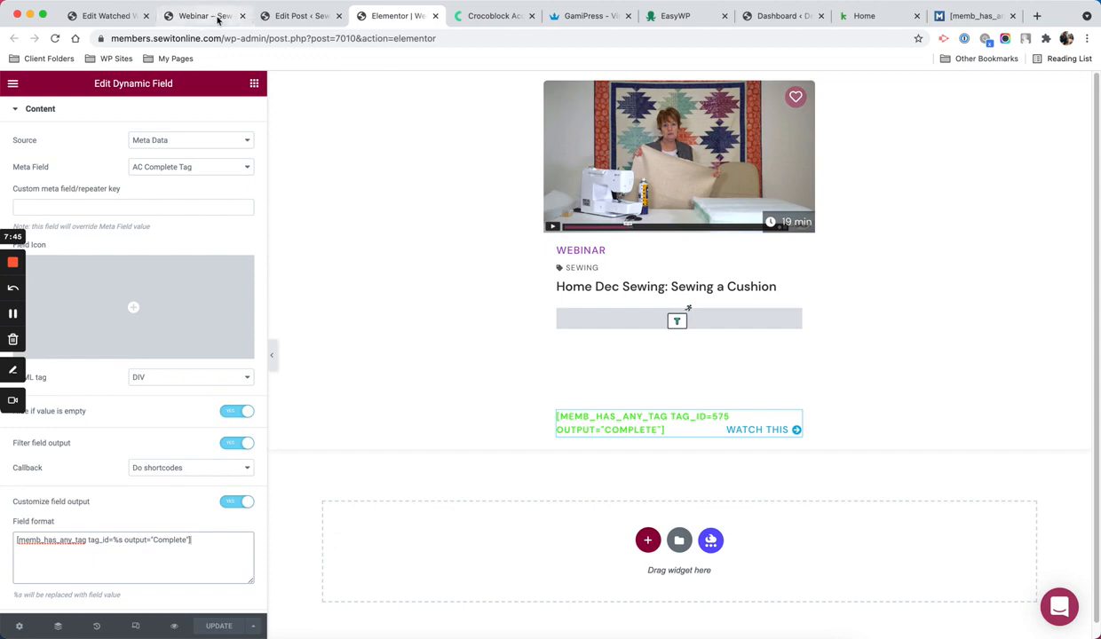
pyautogui.click(204, 16)
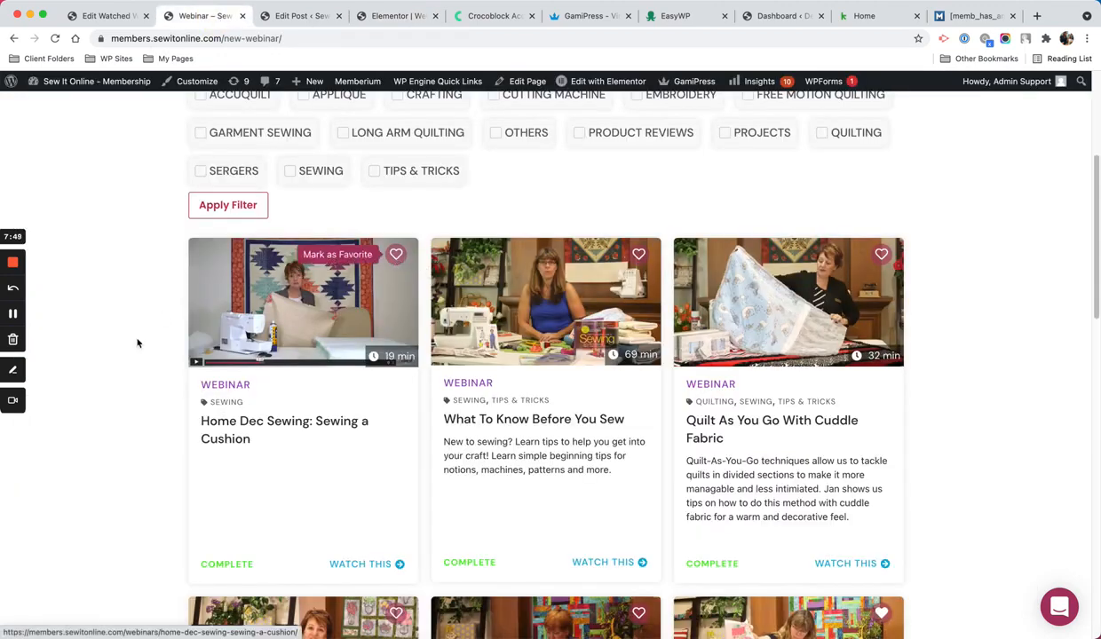
pyautogui.scroll(-3)
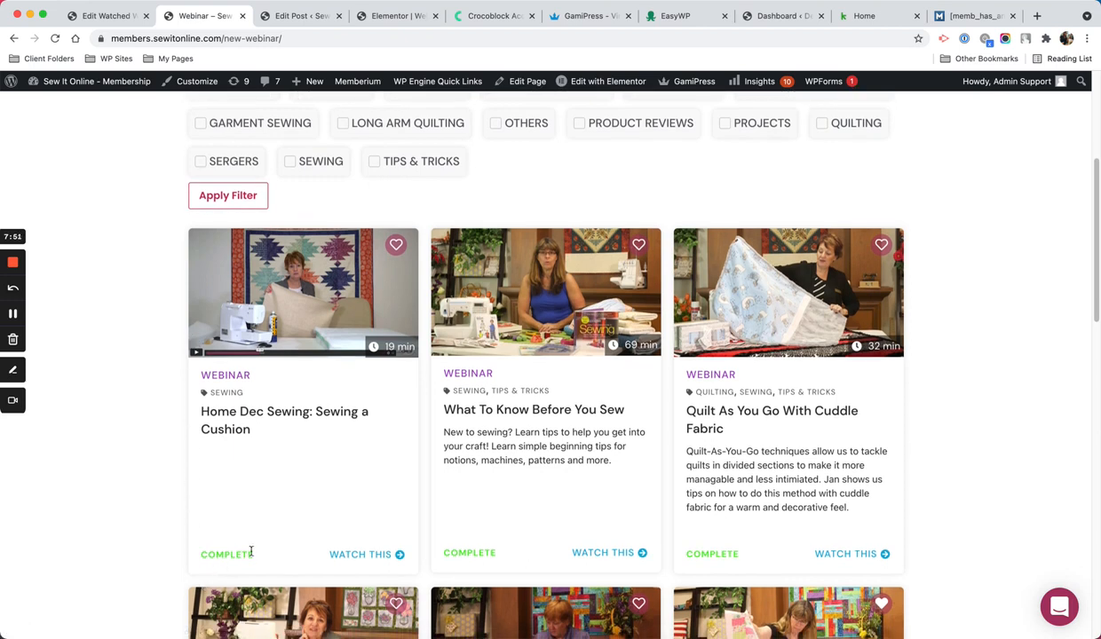
pyautogui.moveTo(245, 554)
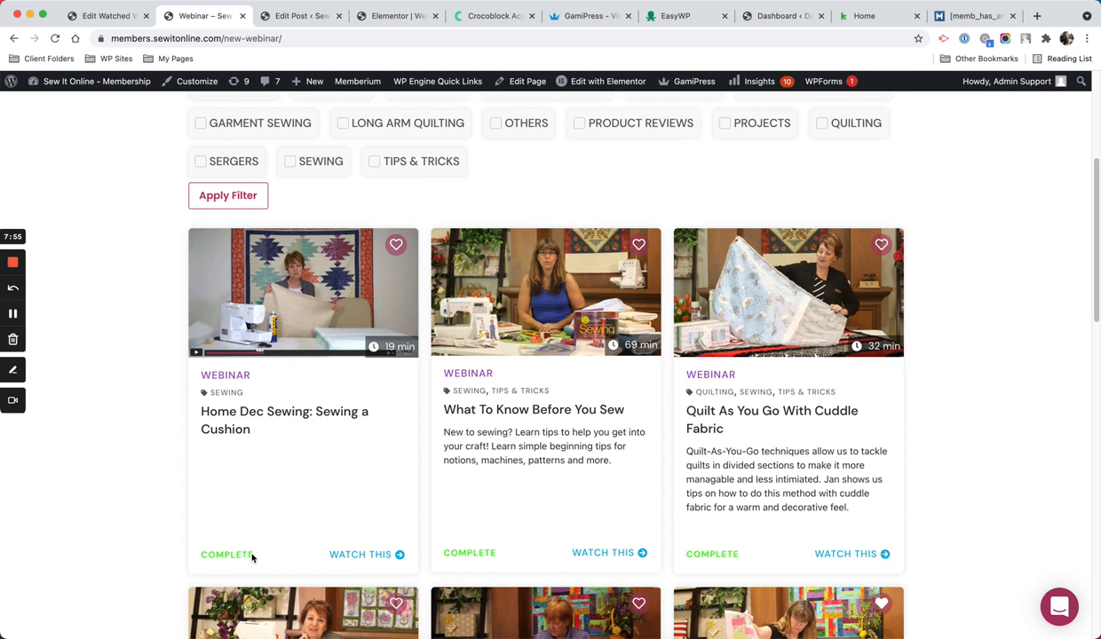
pyautogui.moveTo(986, 240)
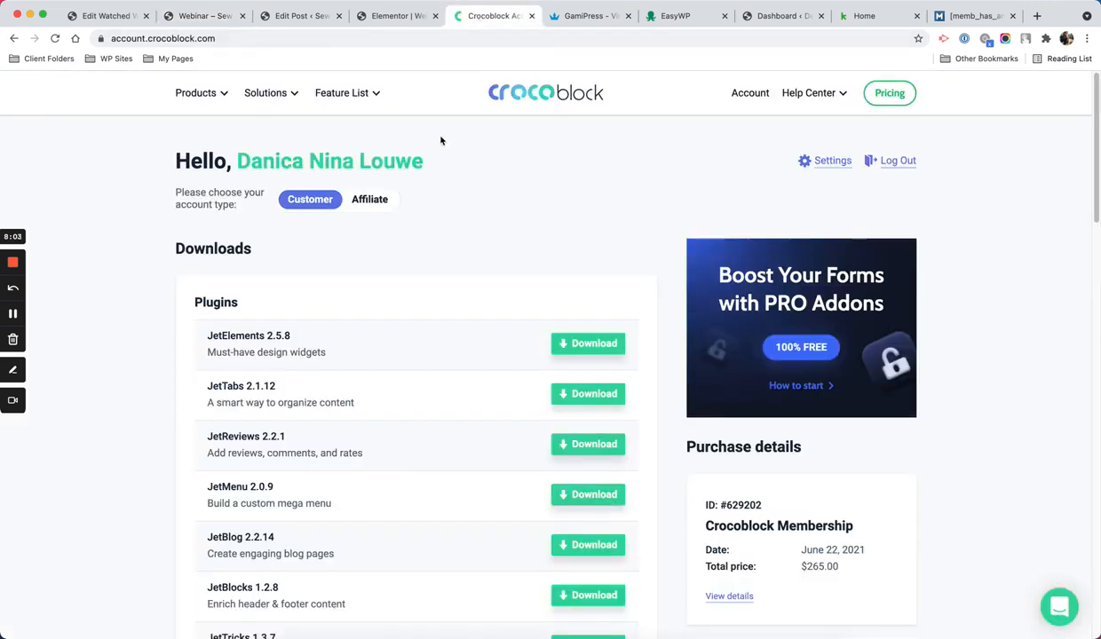
# Return to the GamiPress Vimeo integration page describing the gamipress_vimeo shortcode attributes
pyautogui.click(590, 16)
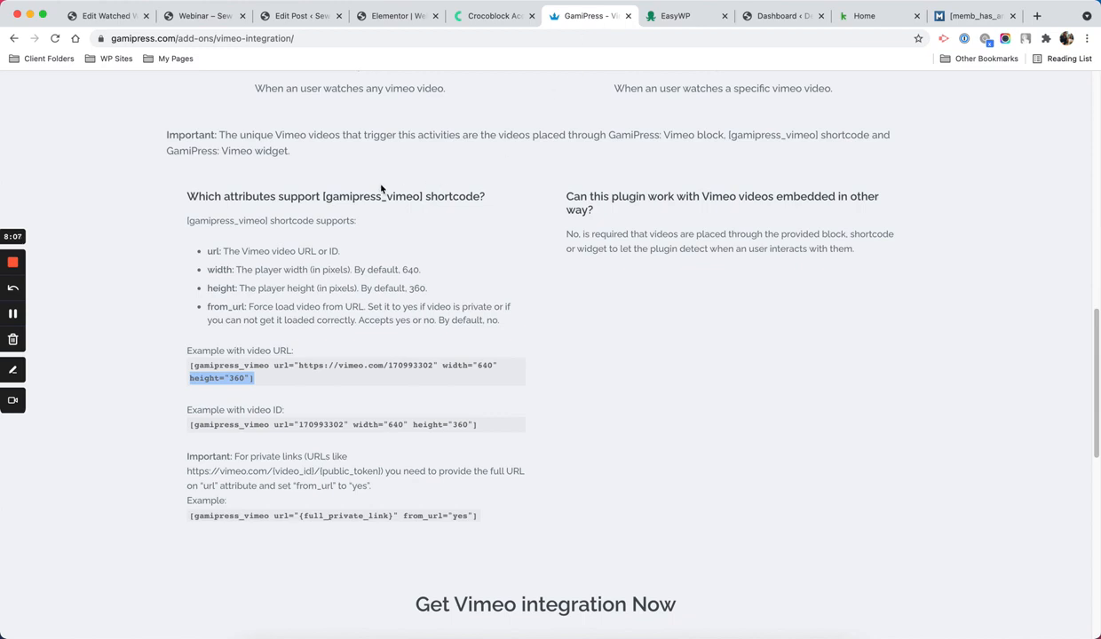
pyautogui.moveTo(206, 29)
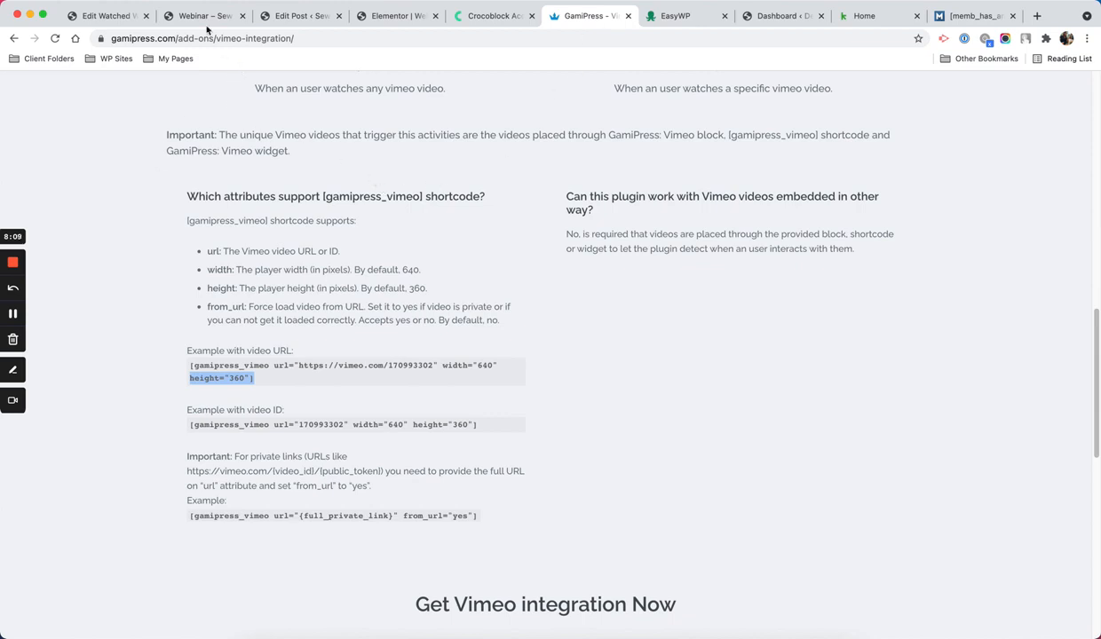
pyautogui.moveTo(204, 16)
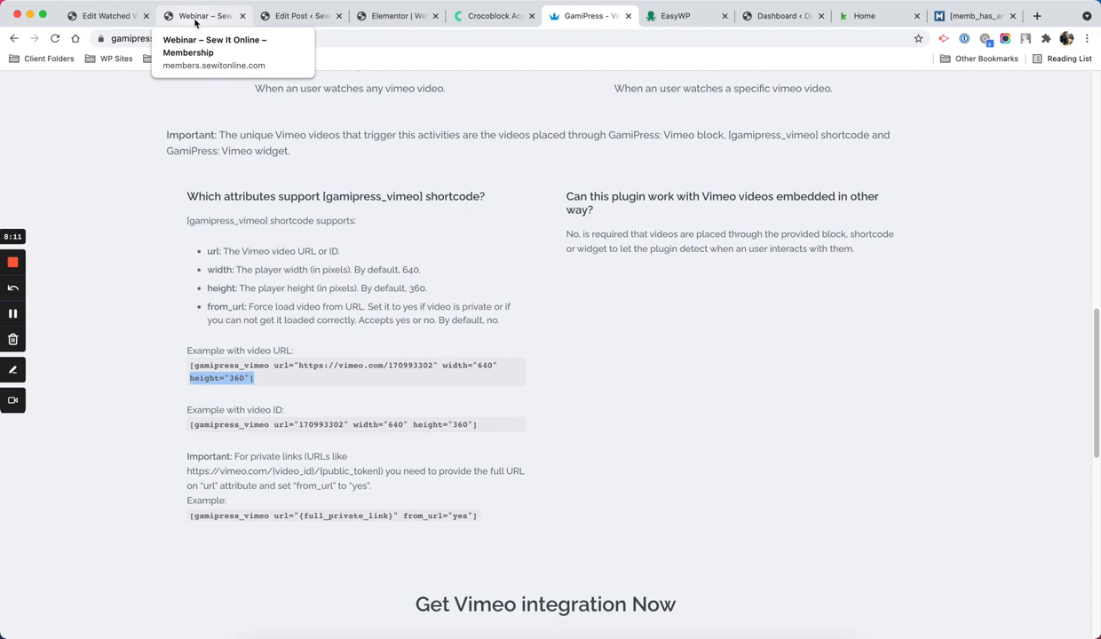